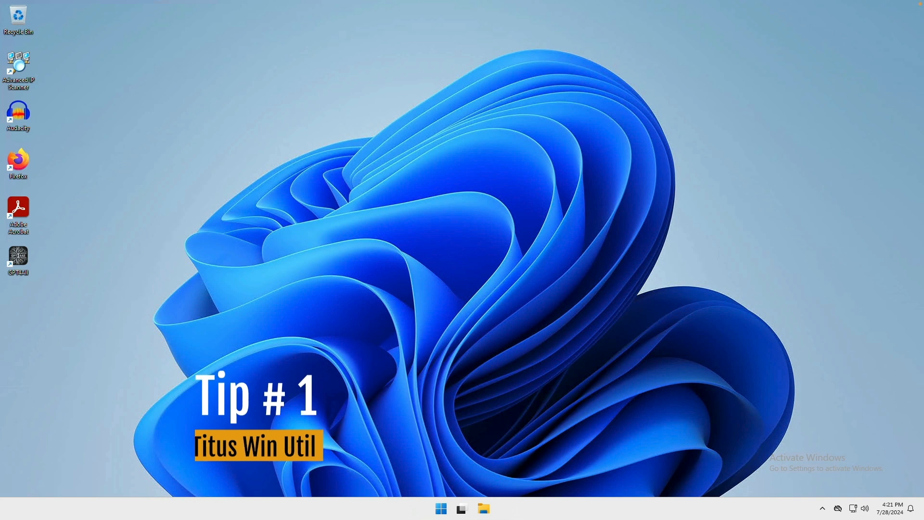
mouse_move(441, 508)
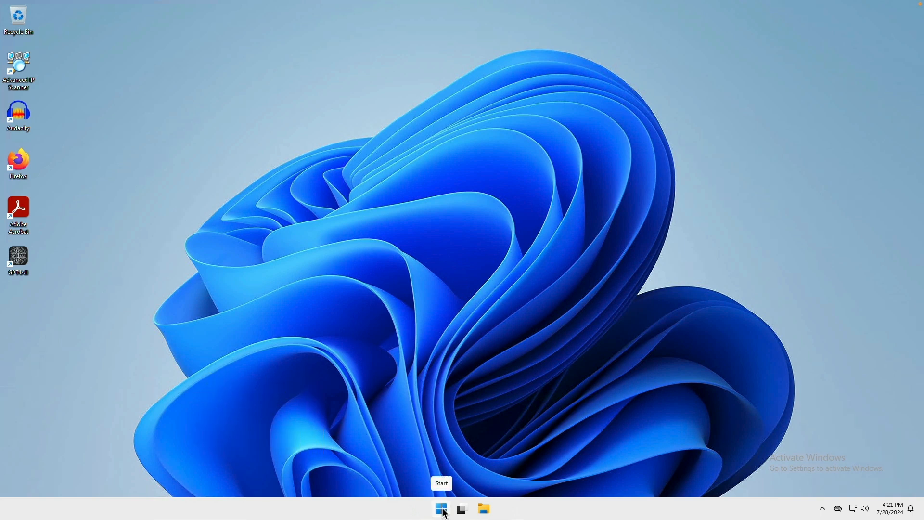
mouse_move(441, 509)
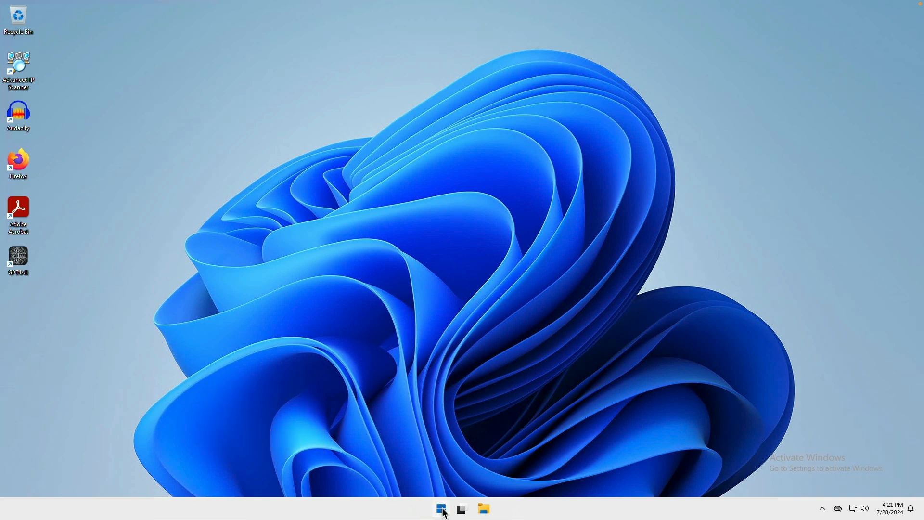
Launch Terminal (Admin) from the Start button's right-click menu, bringing up the UAC prompt.
left_click(441, 509)
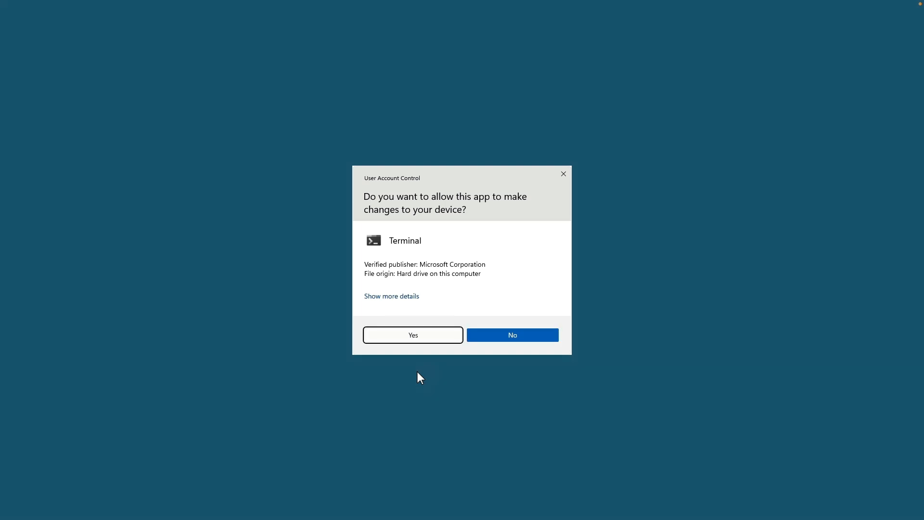
left_click(412, 335)
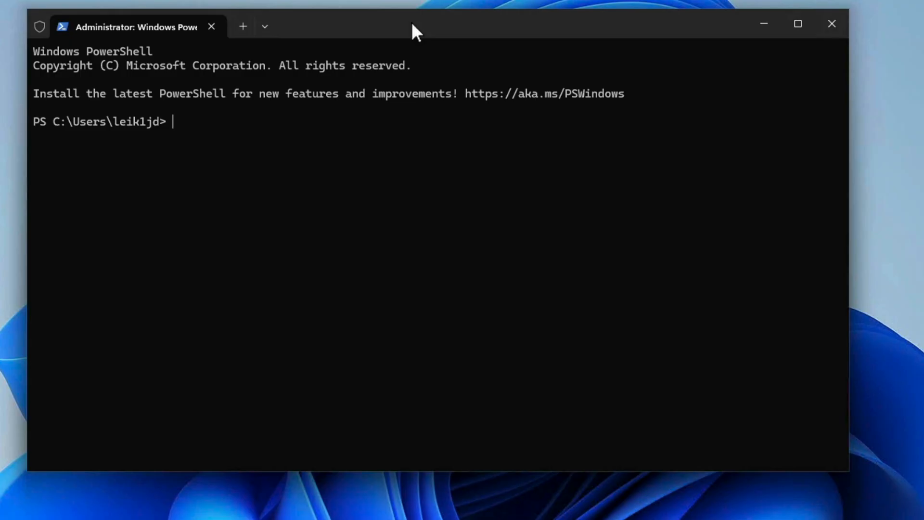
type("iwr")
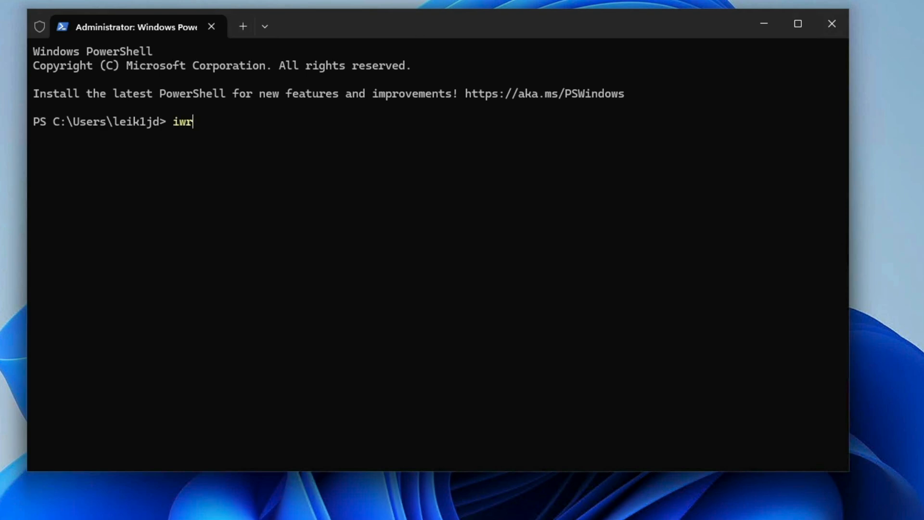
type("-u")
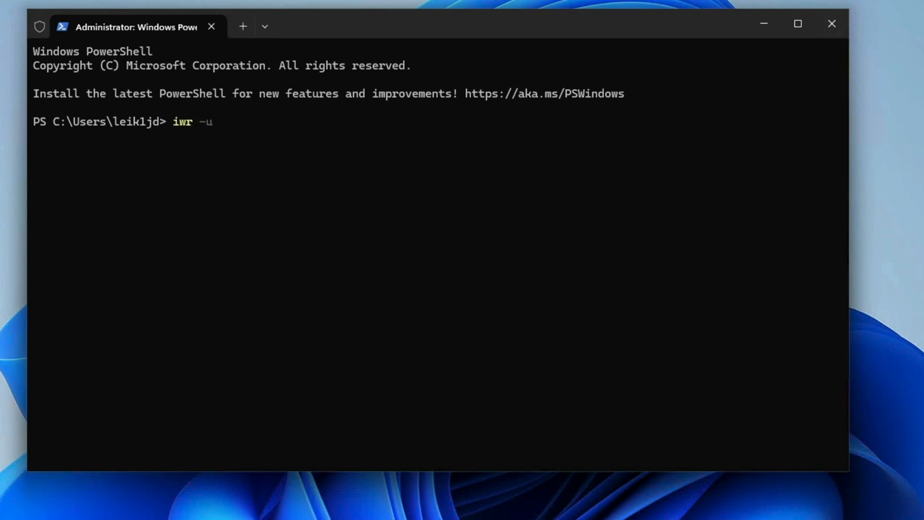
type("seb")
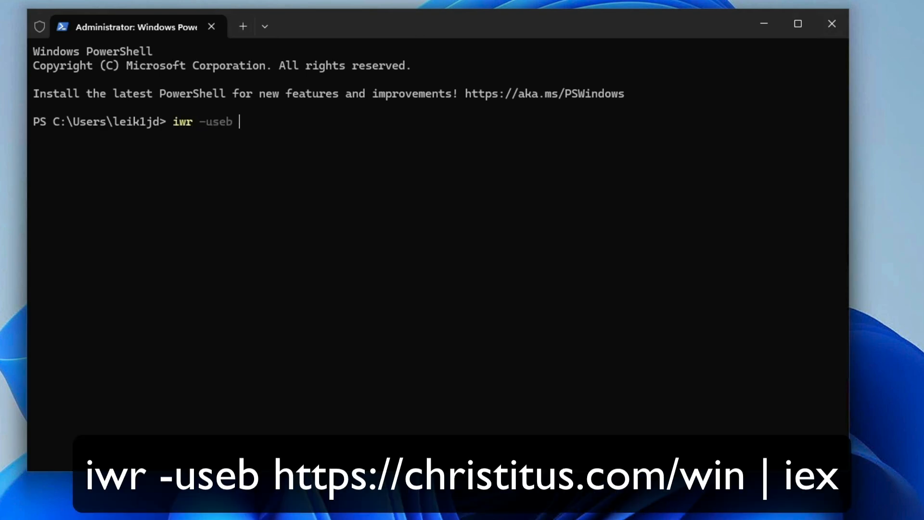
type("h")
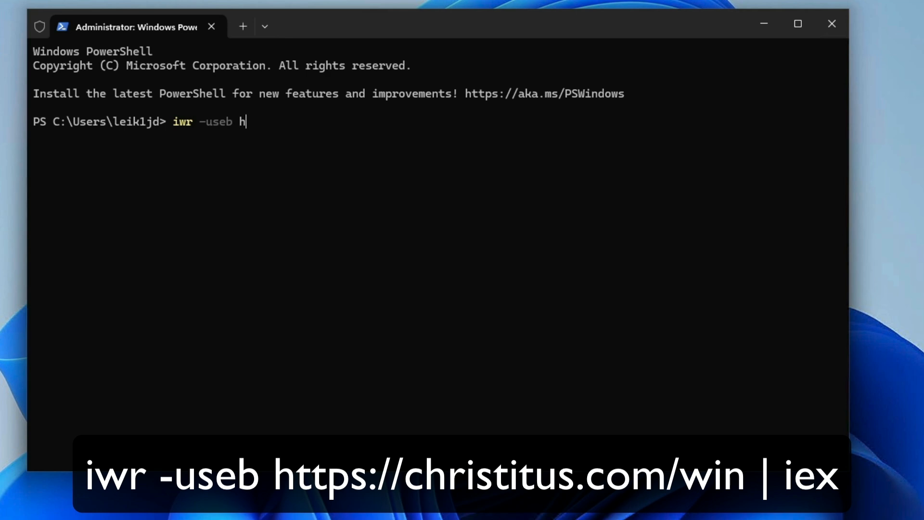
type("ttps:")
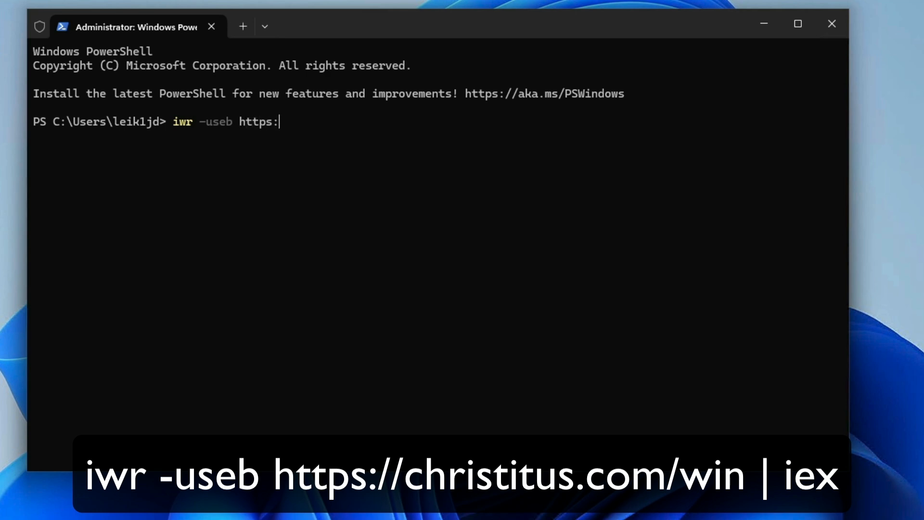
type("//chri")
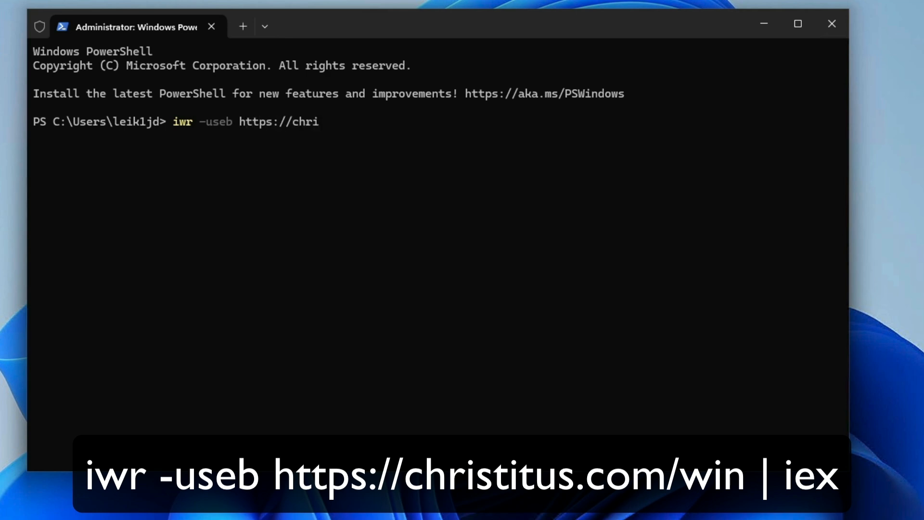
type("st")
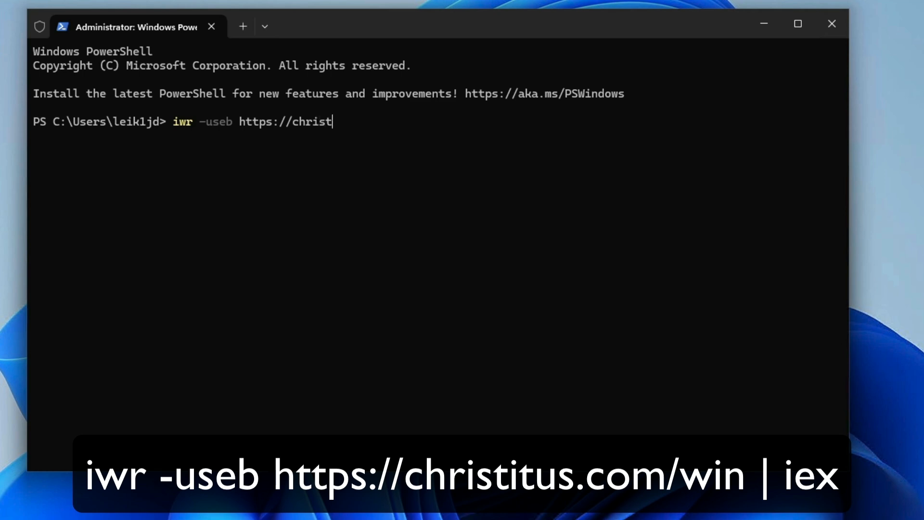
type("itus.com/w")
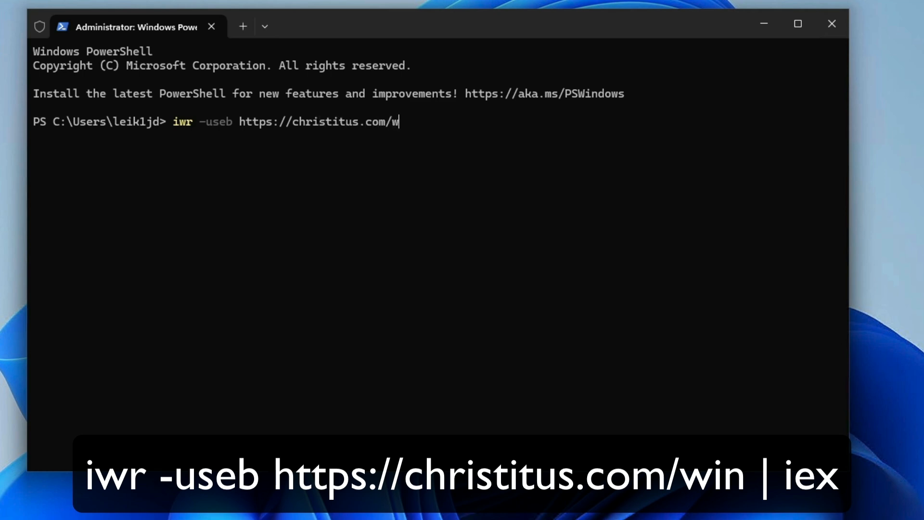
type("in | iex")
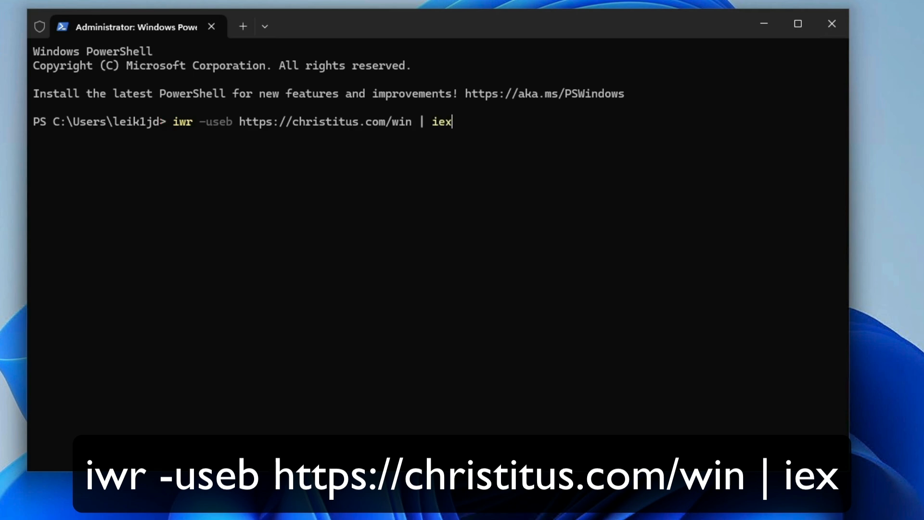
left_click(797, 24)
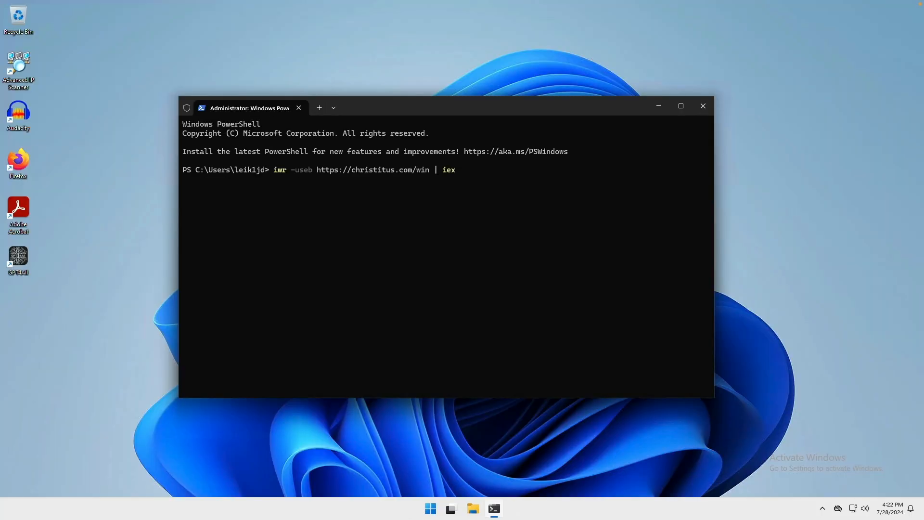
key("Return")
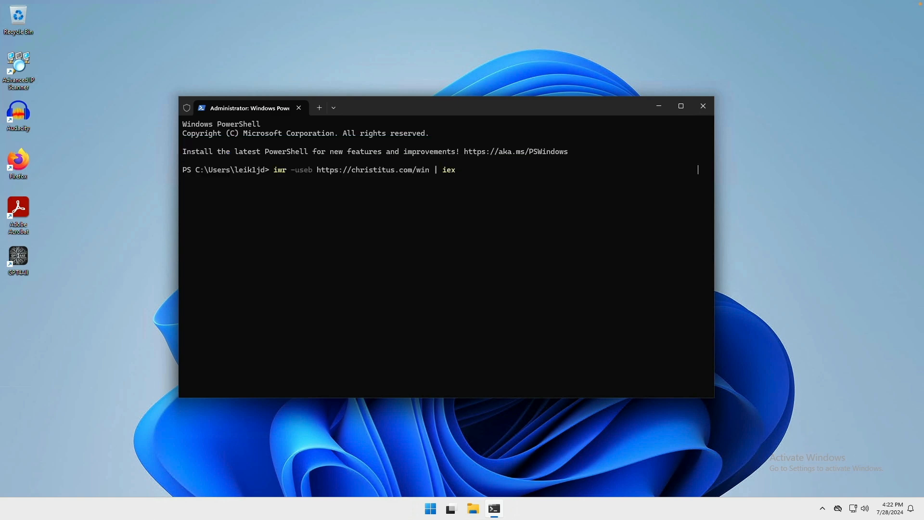
key("Return")
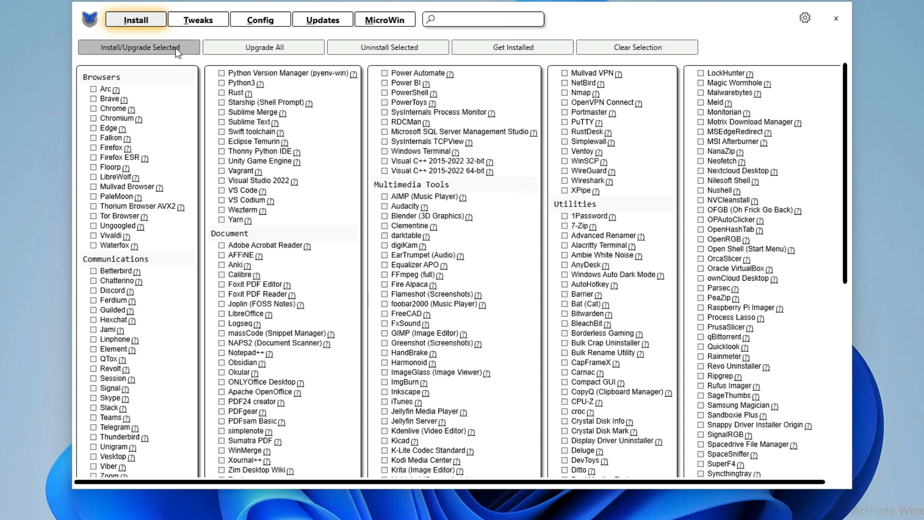
mouse_move(332, 27)
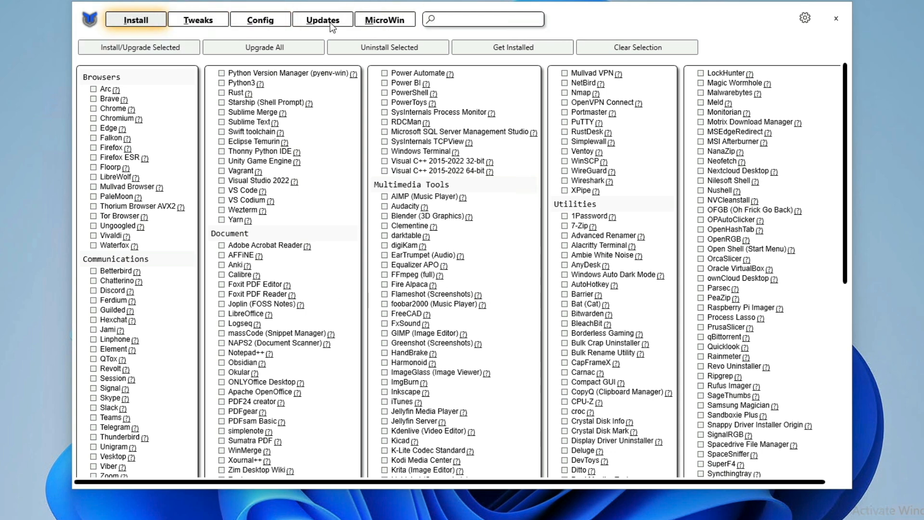
mouse_move(101, 168)
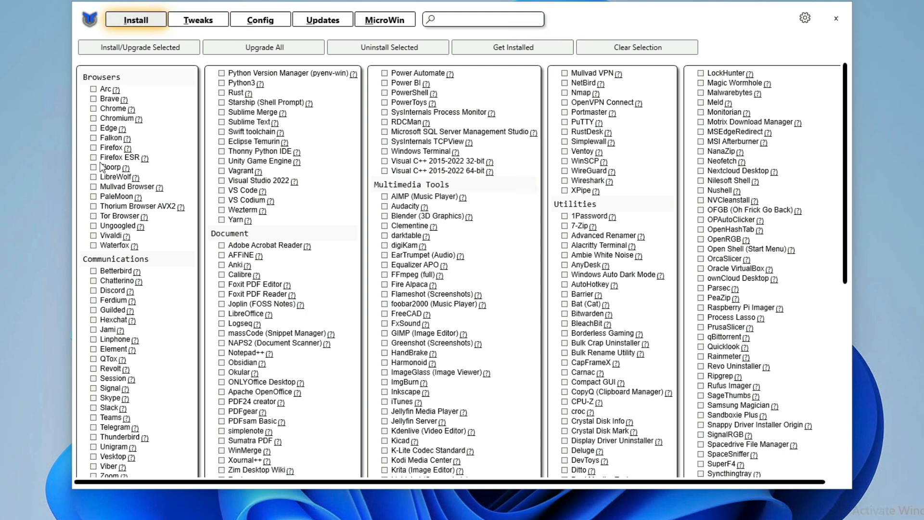
mouse_move(125, 66)
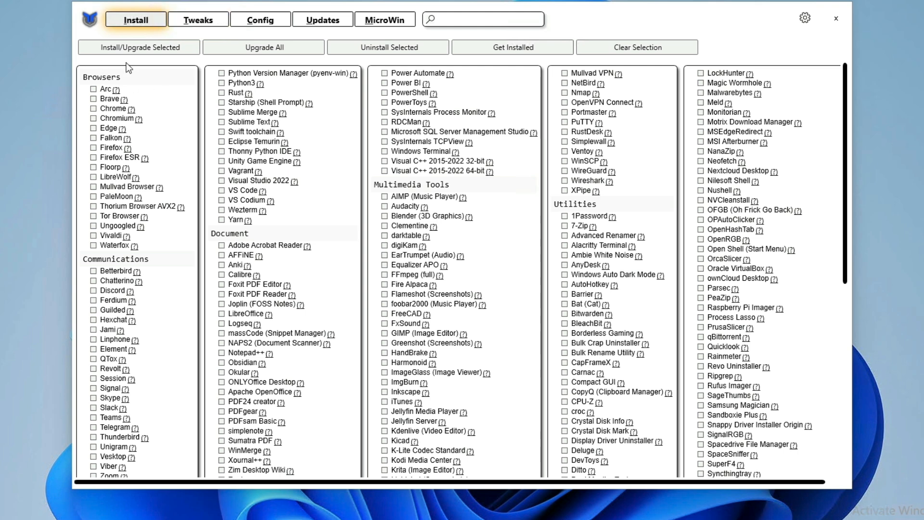
mouse_move(168, 262)
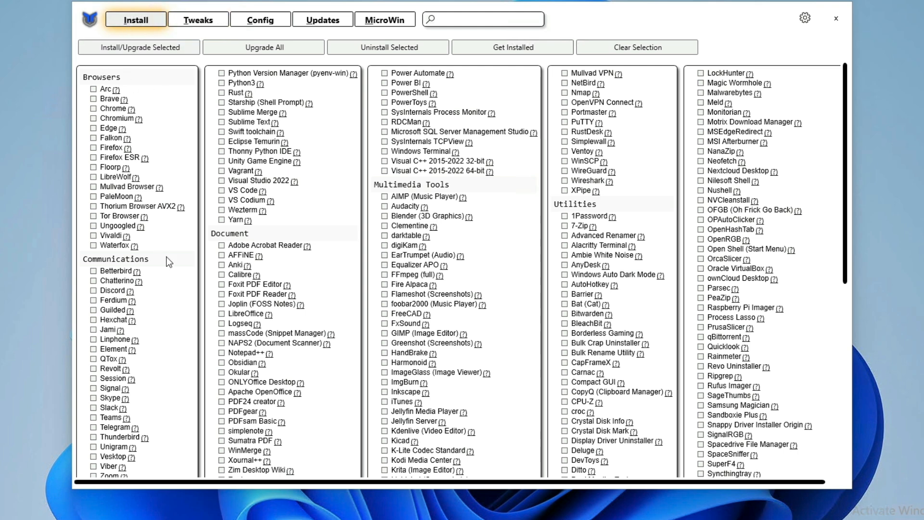
scroll("down", 3)
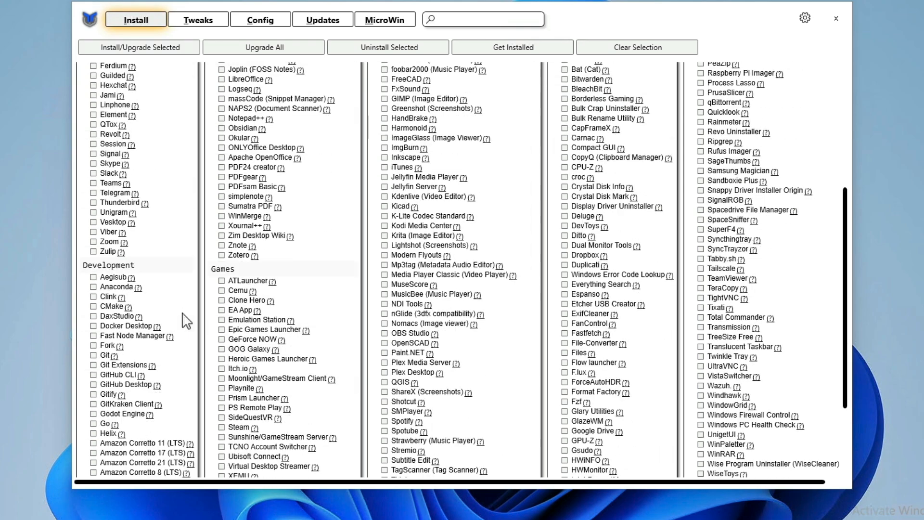
scroll("up", 3)
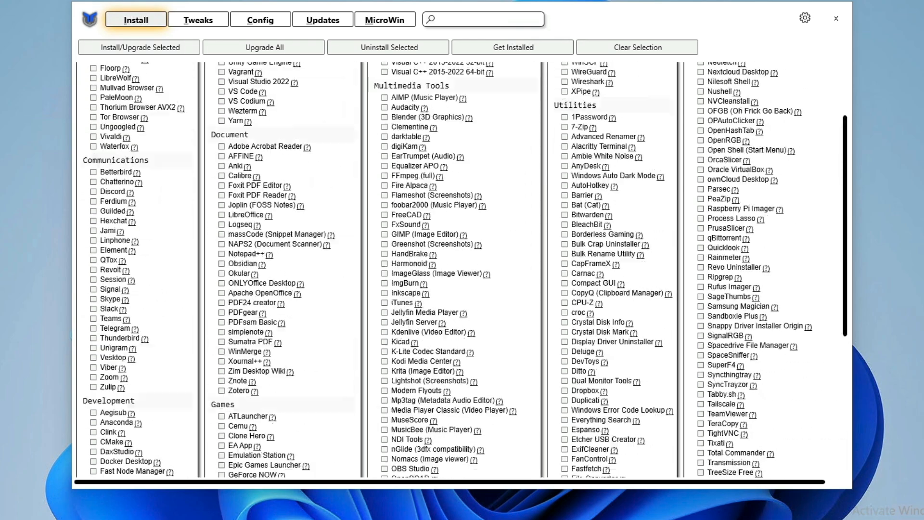
scroll("up", 3)
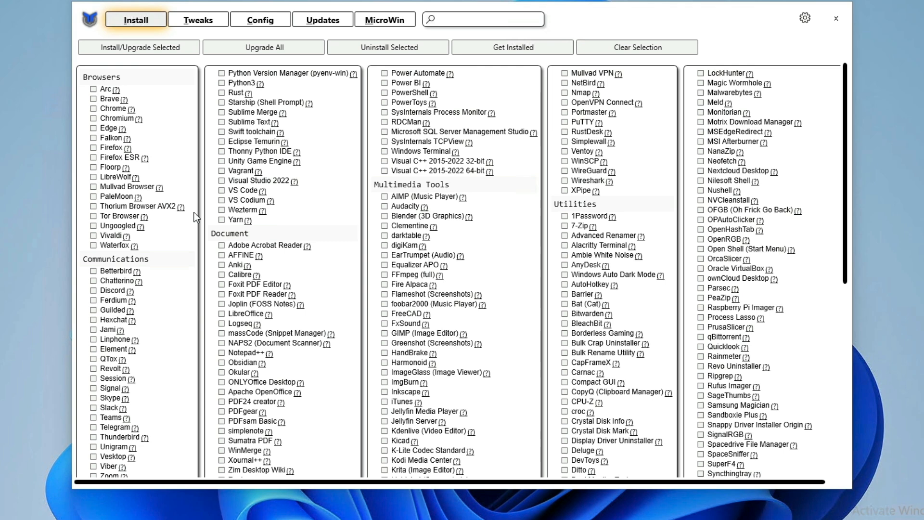
mouse_move(152, 120)
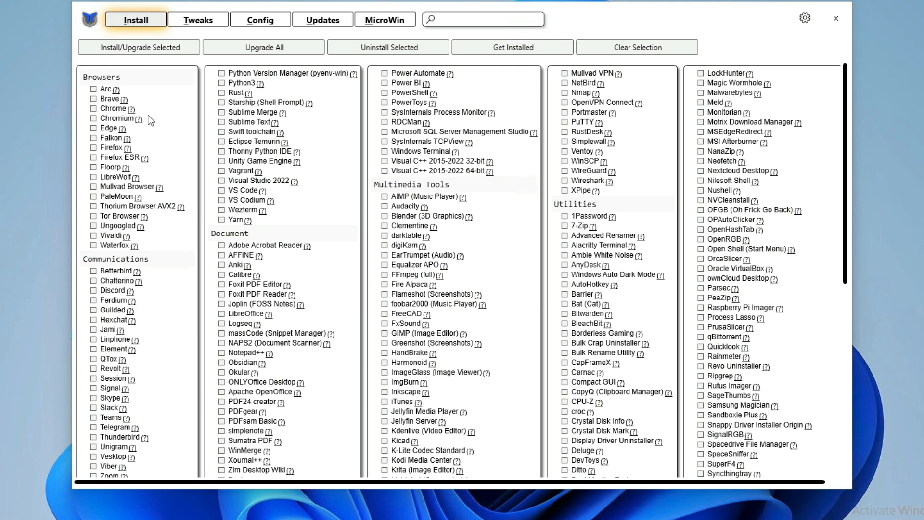
mouse_move(158, 134)
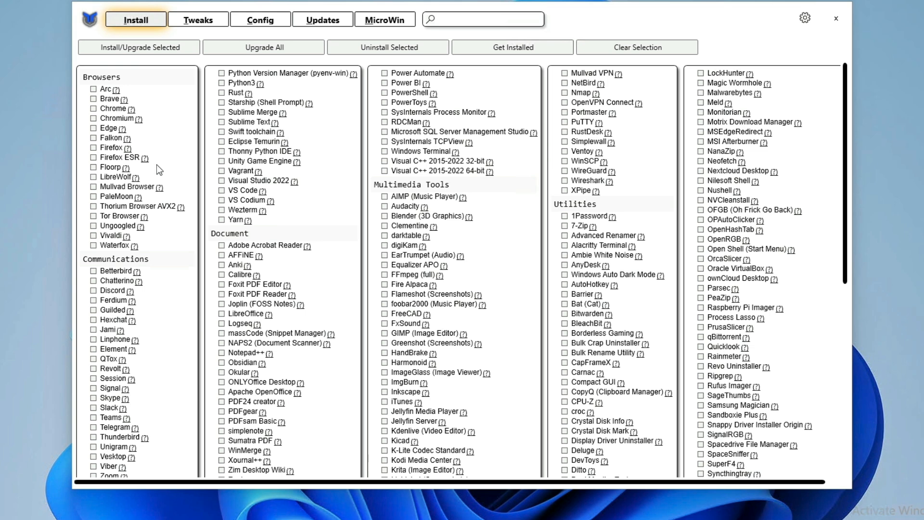
mouse_move(167, 236)
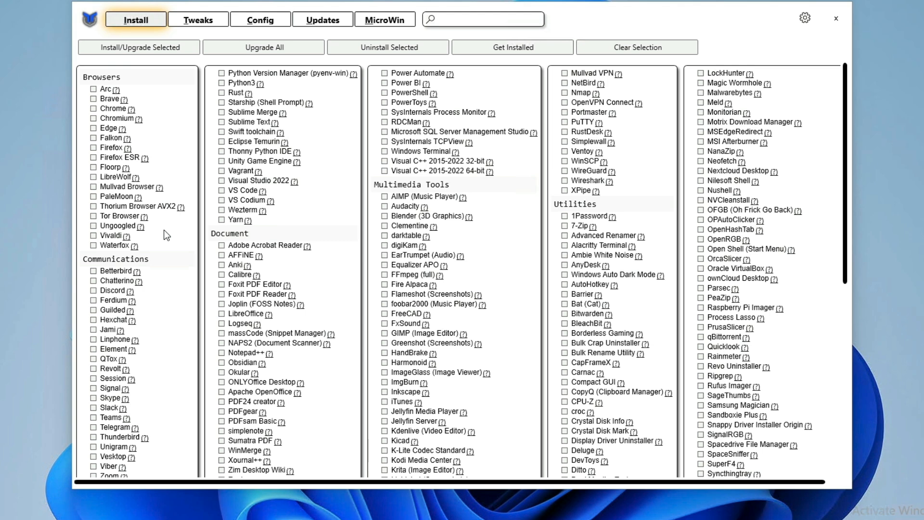
mouse_move(166, 234)
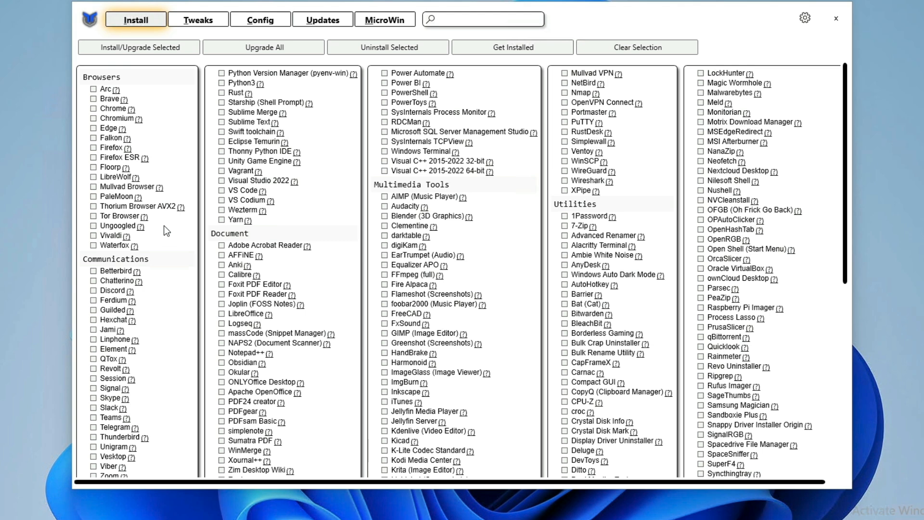
mouse_move(169, 234)
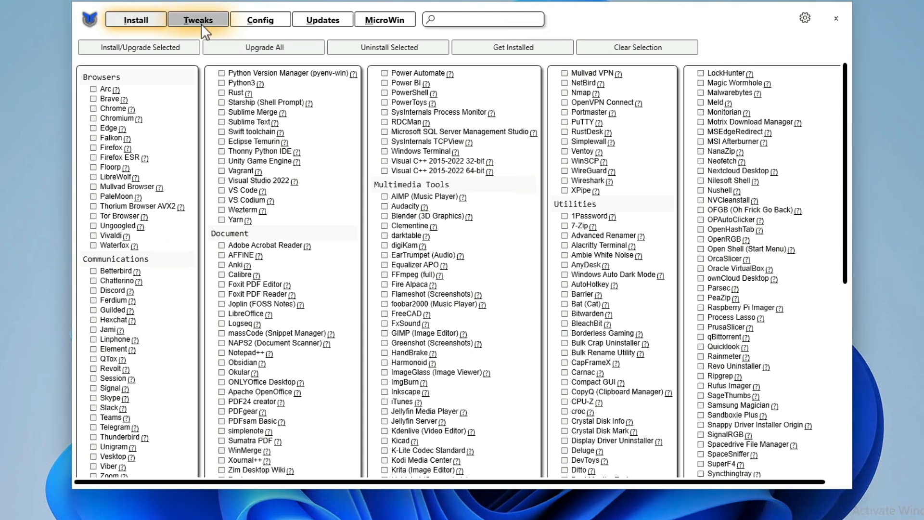
On the Tweaks page, tick Create Restore Point, Delete Temporary Files and End Task With Right Click.
left_click(198, 19)
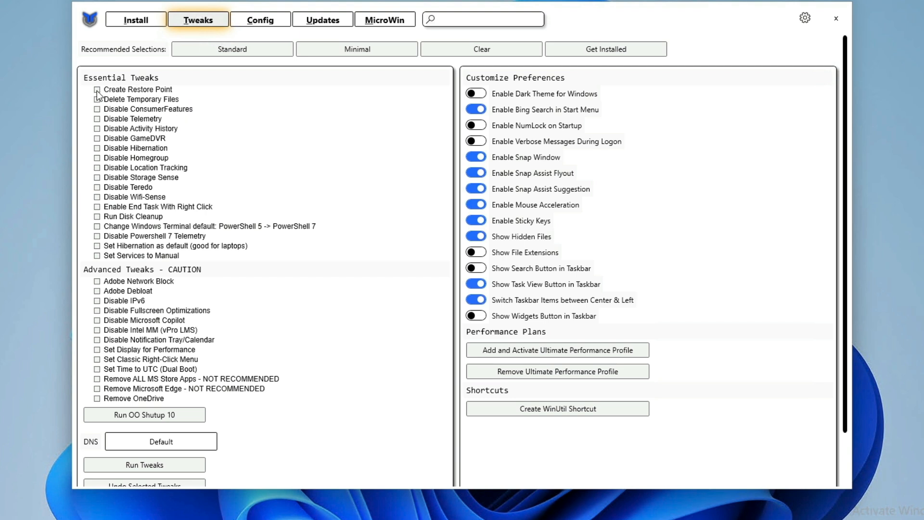
left_click(96, 89)
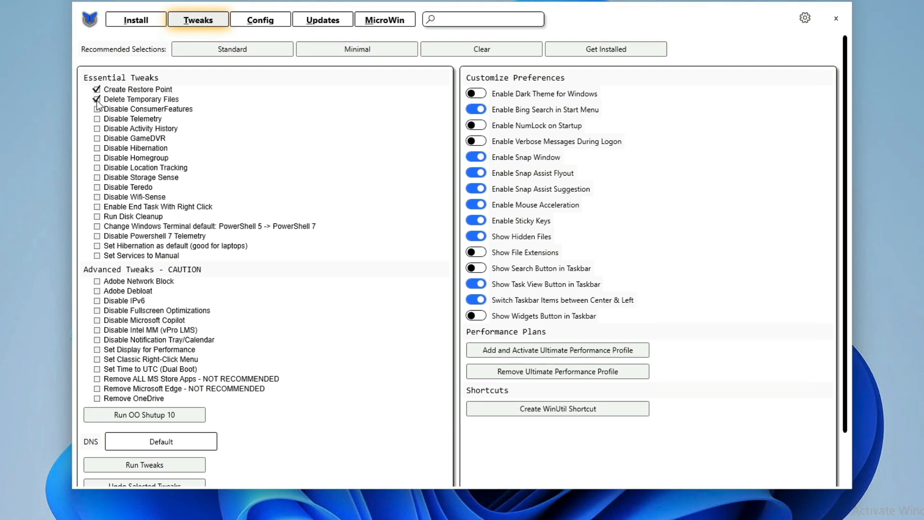
left_click(98, 99)
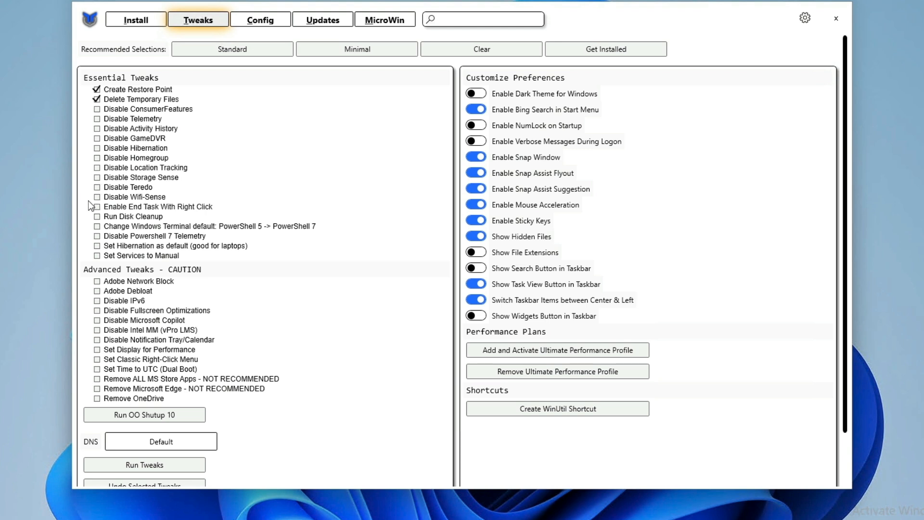
mouse_move(97, 207)
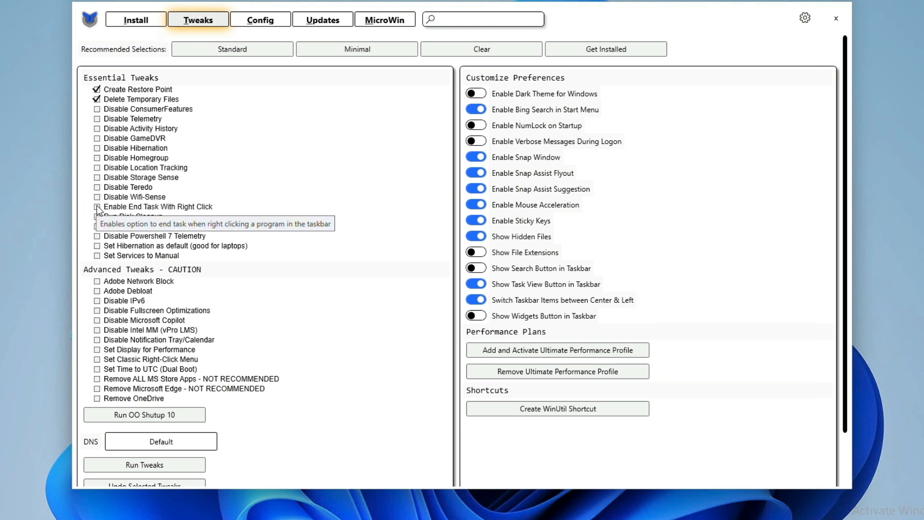
left_click(97, 207)
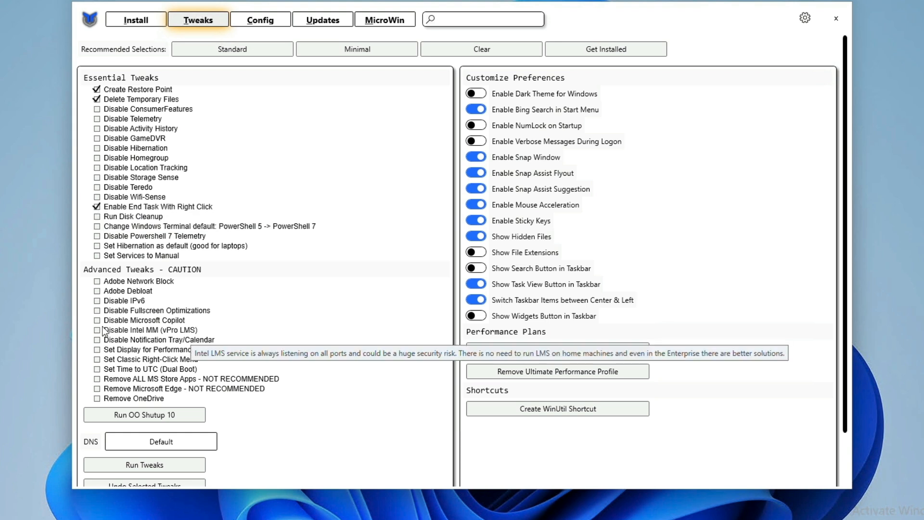
mouse_move(83, 328)
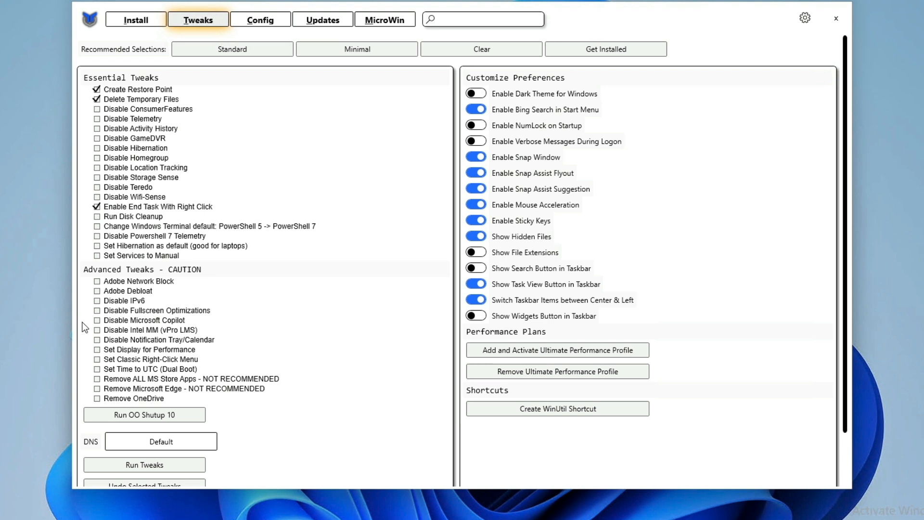
mouse_move(82, 308)
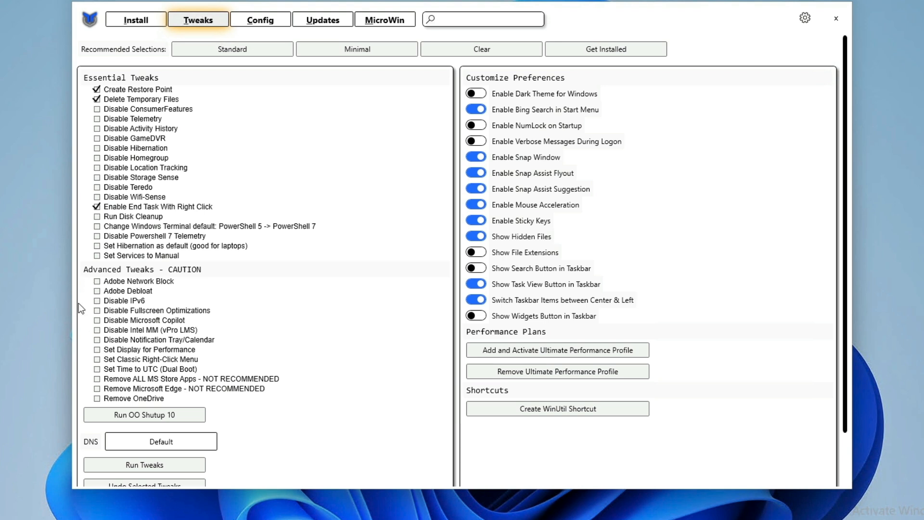
mouse_move(85, 345)
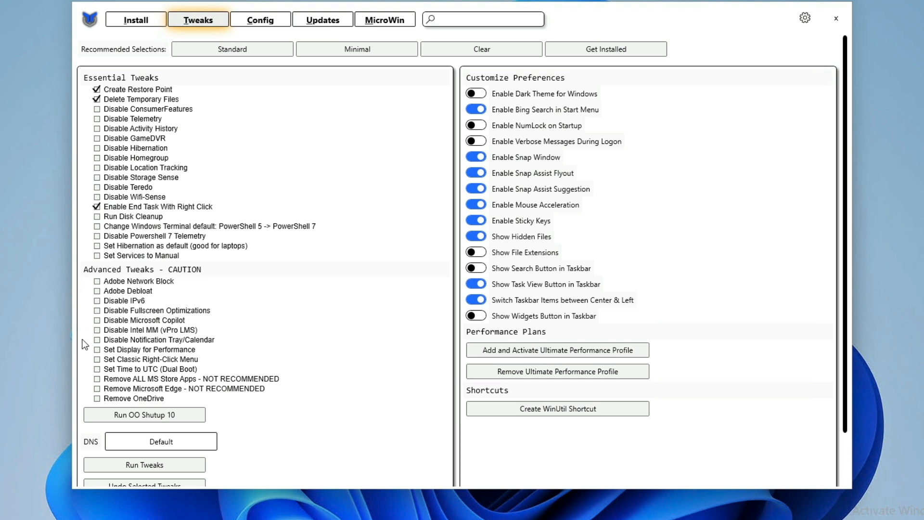
mouse_move(97, 401)
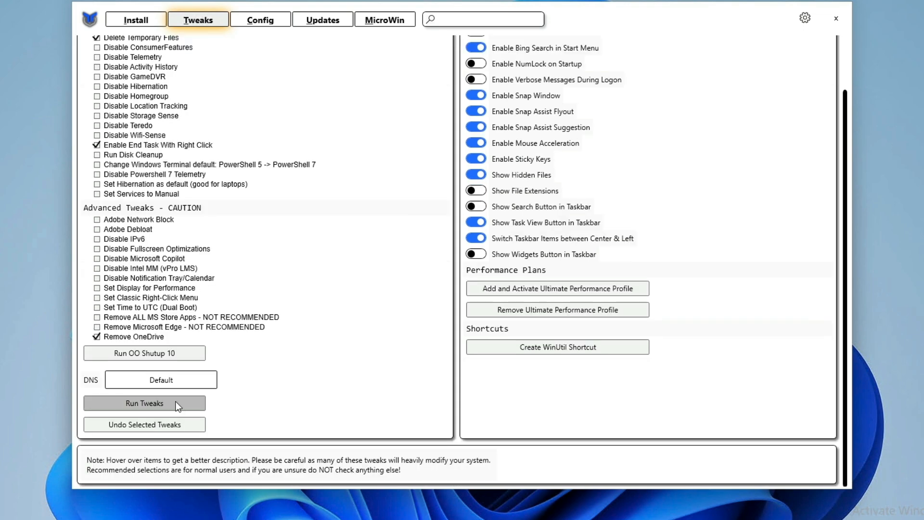
mouse_move(511, 507)
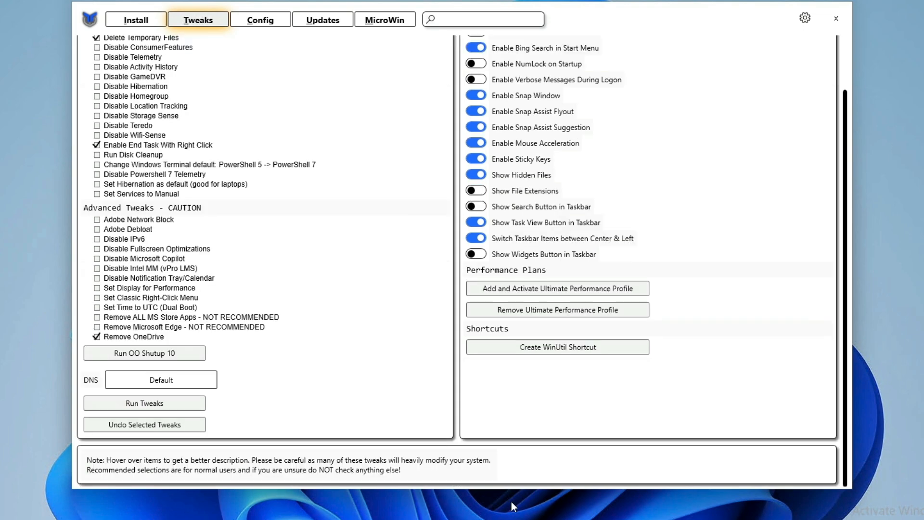
Follow the tweaks' progress output, then bring up the OneDrive status panel.
left_click(144, 402)
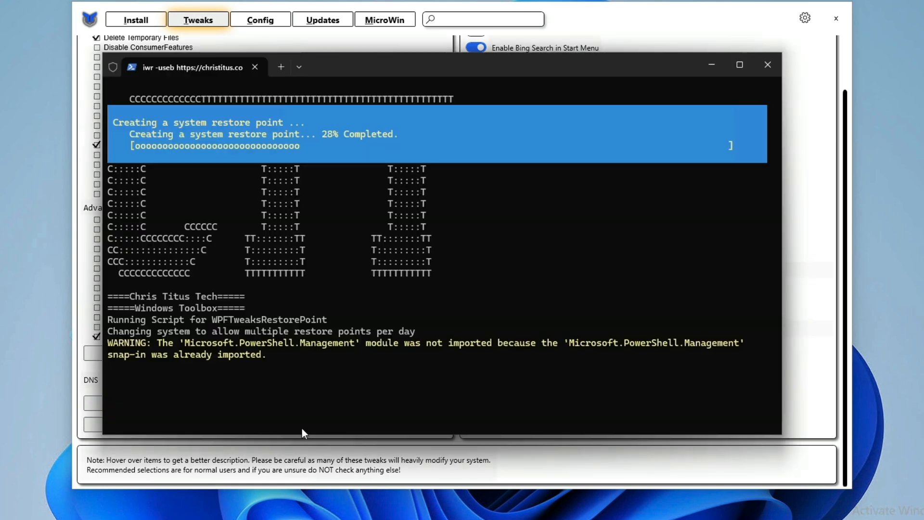
mouse_move(334, 370)
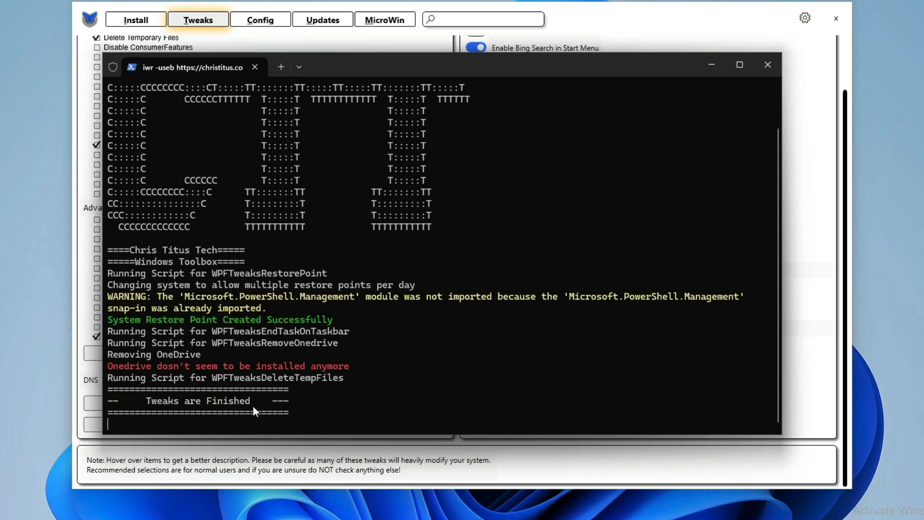
mouse_move(546, 466)
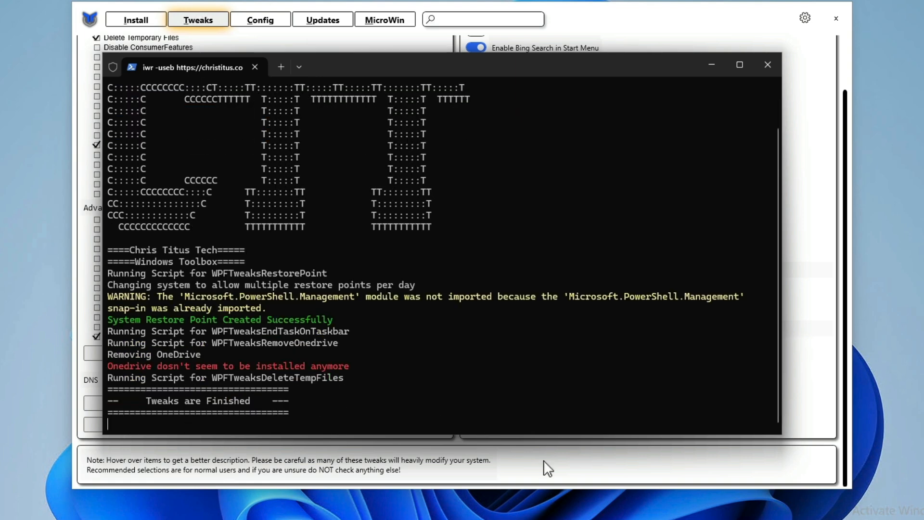
left_click(766, 65)
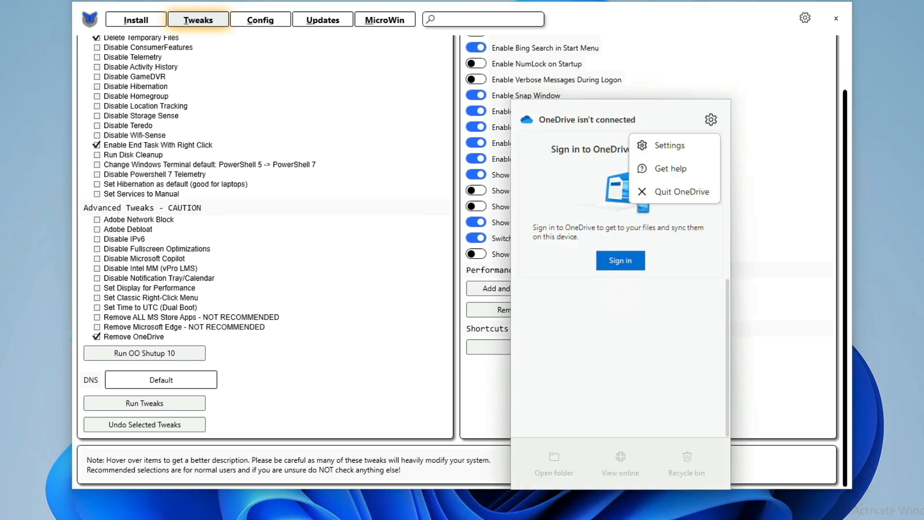
Quit OneDrive and confirm, rerun the selected tweaks, and switch to the Config page.
left_click(683, 192)
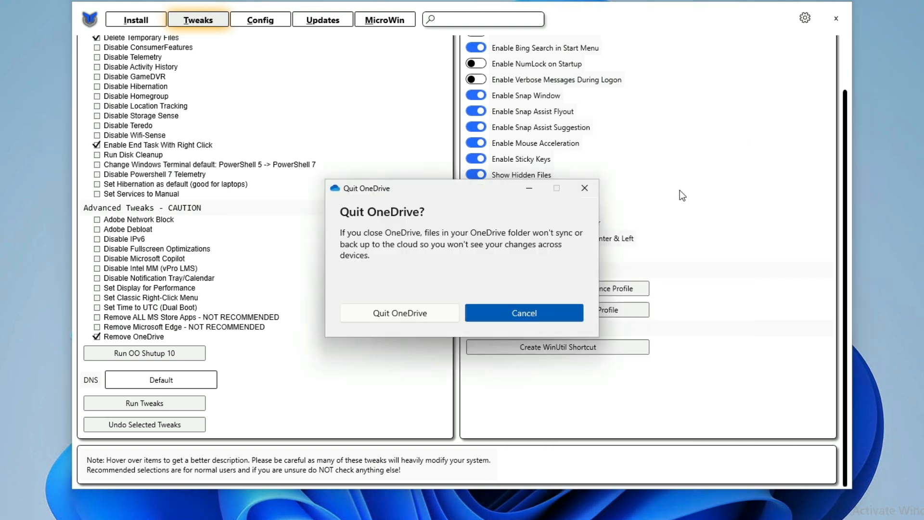
left_click(523, 313)
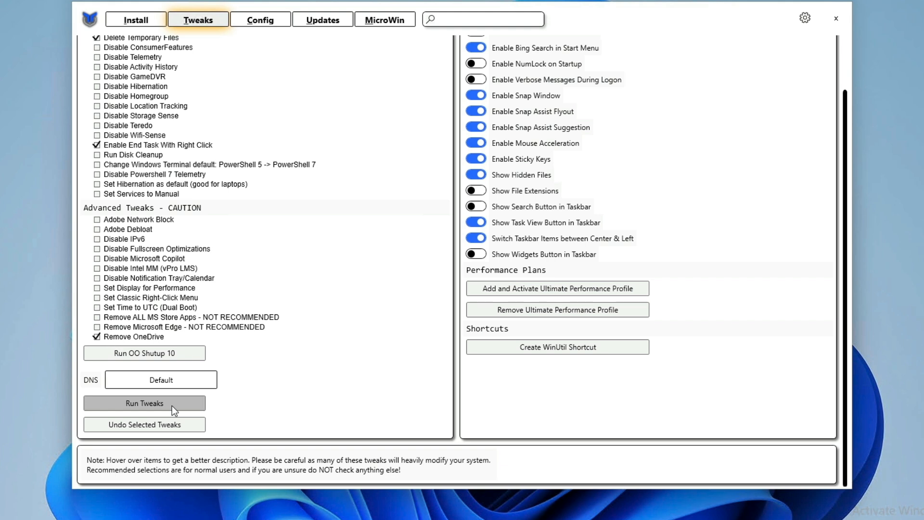
mouse_move(366, 502)
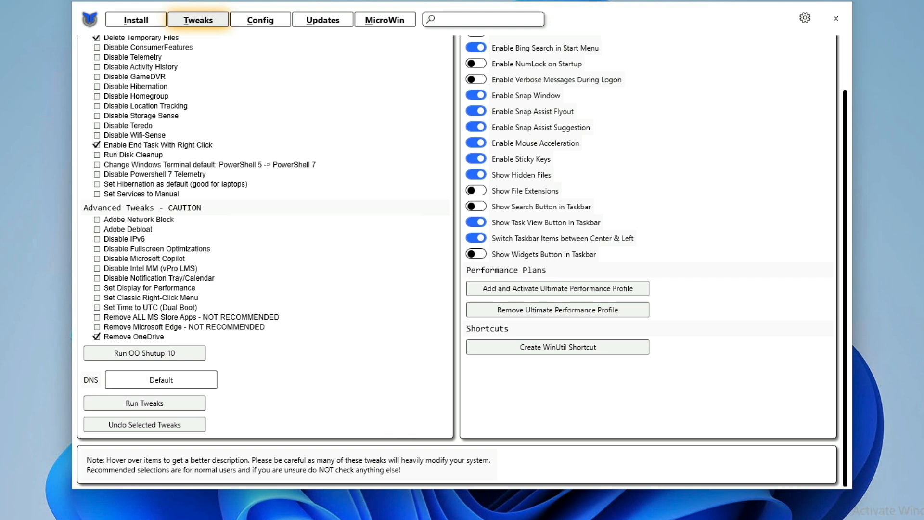
left_click(144, 402)
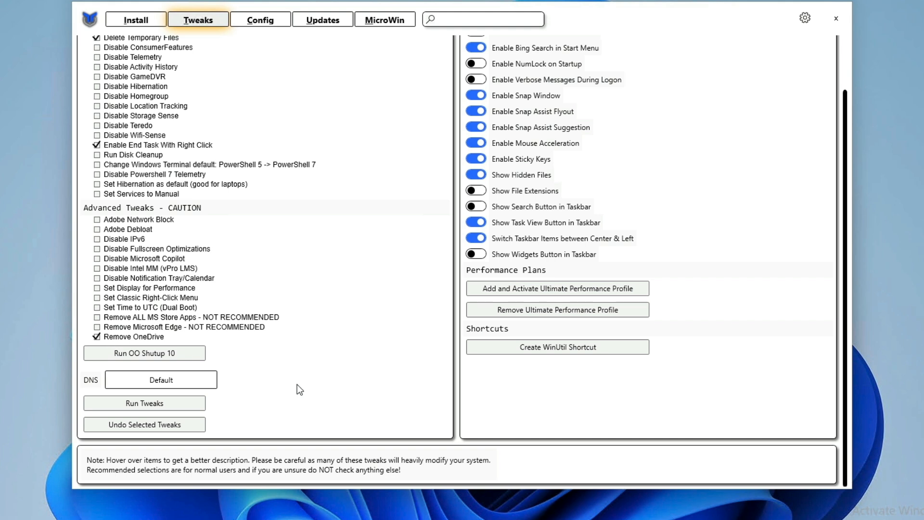
mouse_move(322, 213)
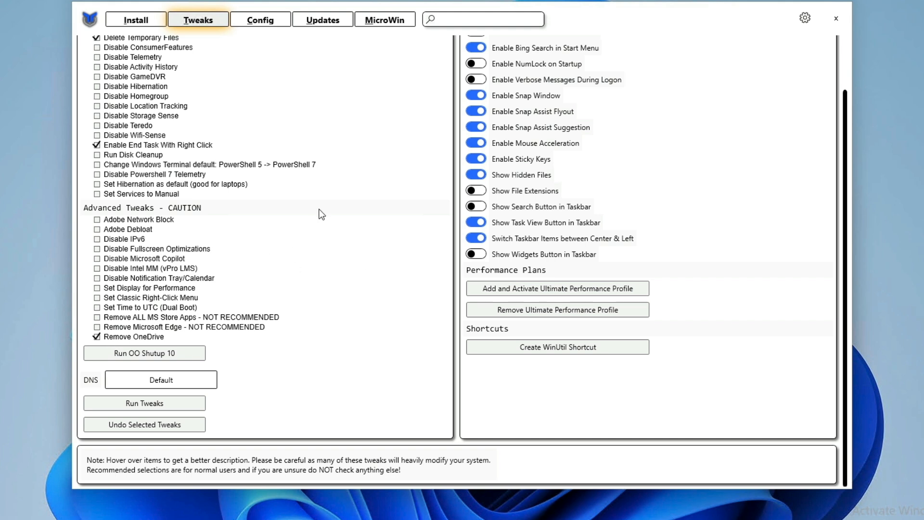
mouse_move(280, 133)
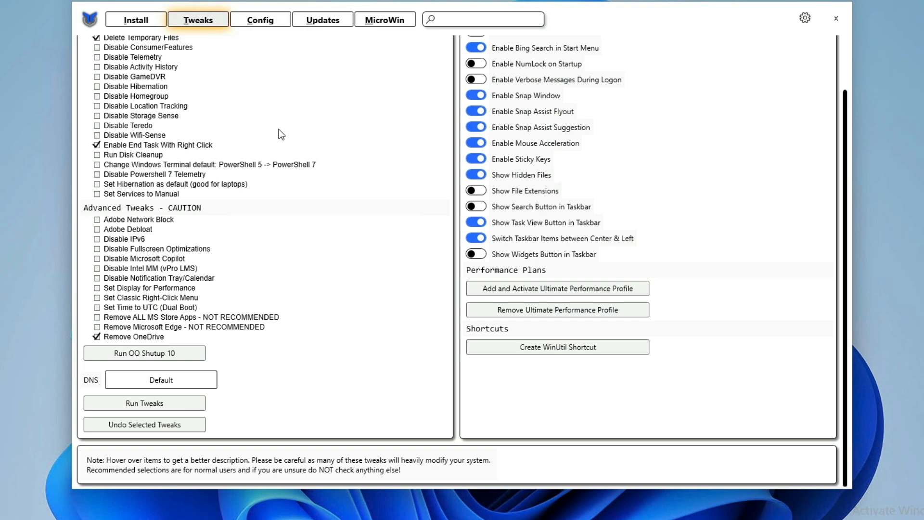
mouse_move(377, 173)
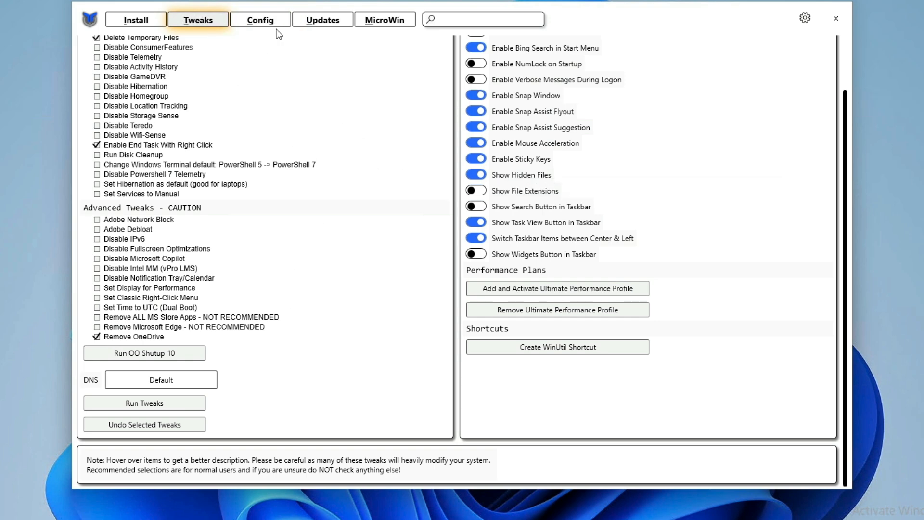
left_click(260, 19)
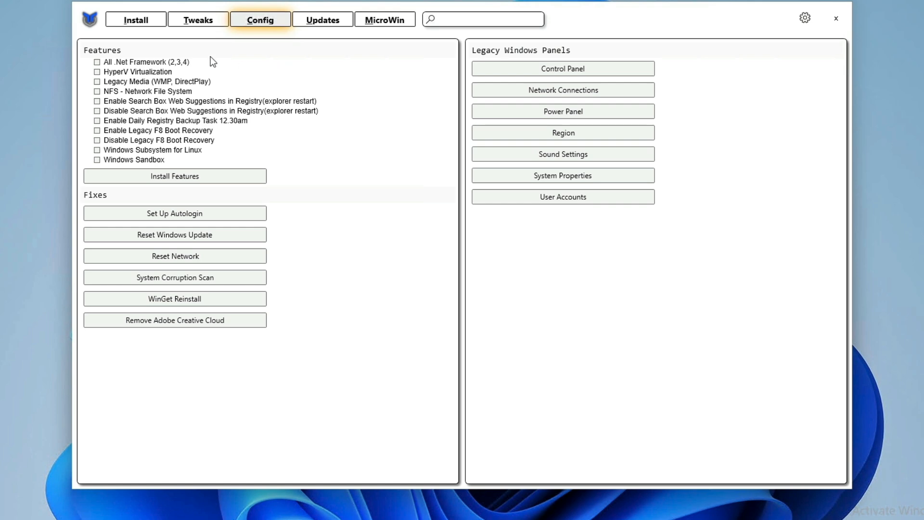
mouse_move(85, 85)
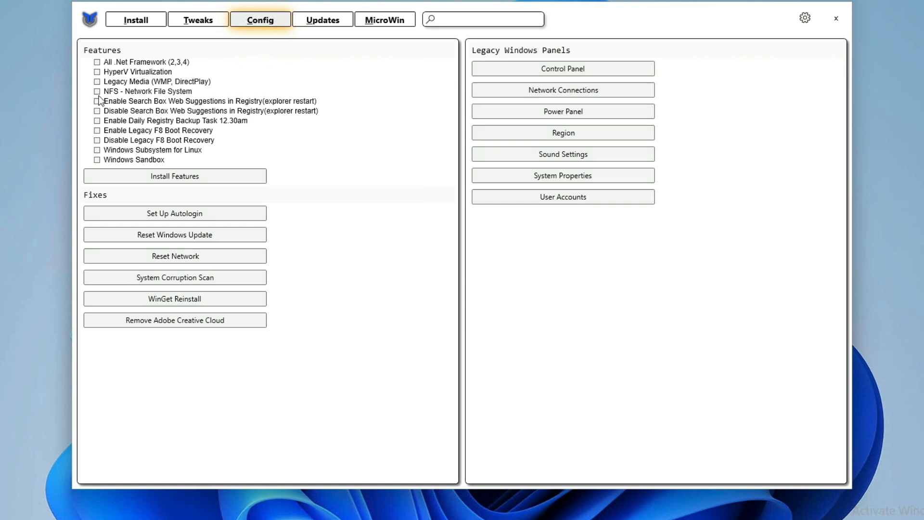
mouse_move(188, 91)
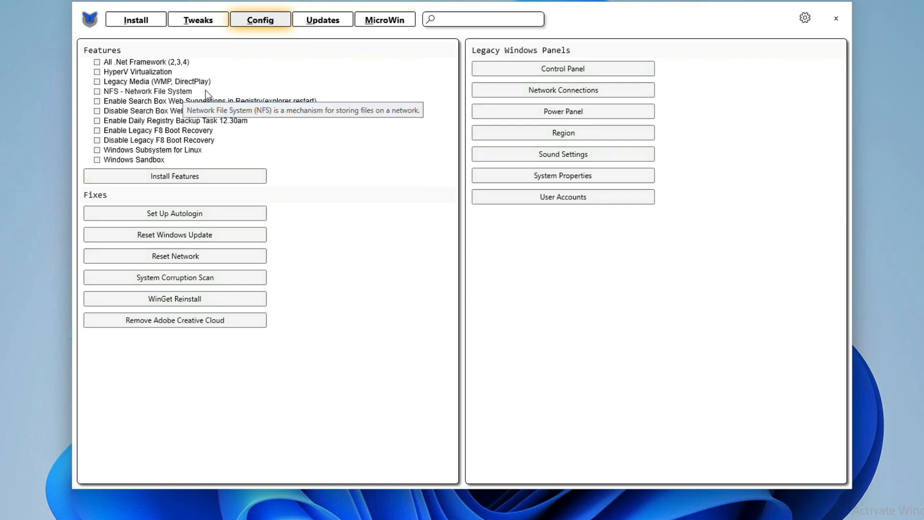
mouse_move(82, 145)
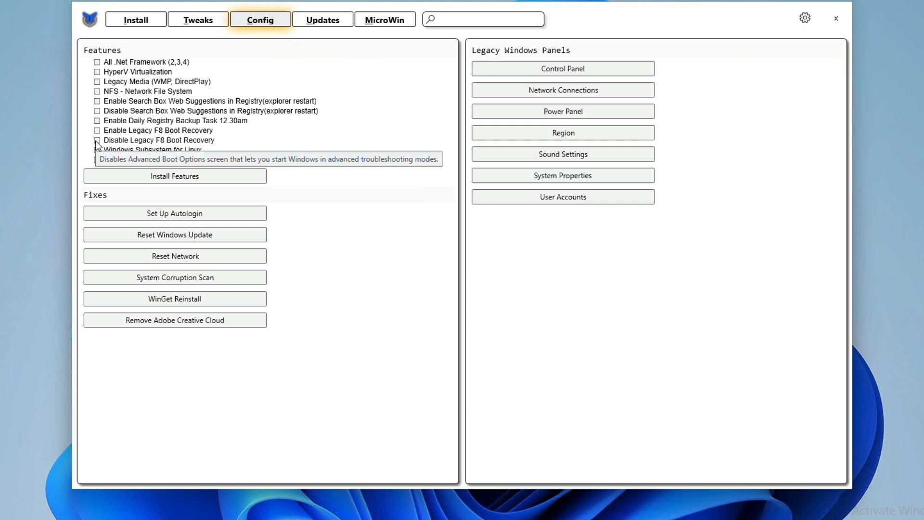
mouse_move(96, 139)
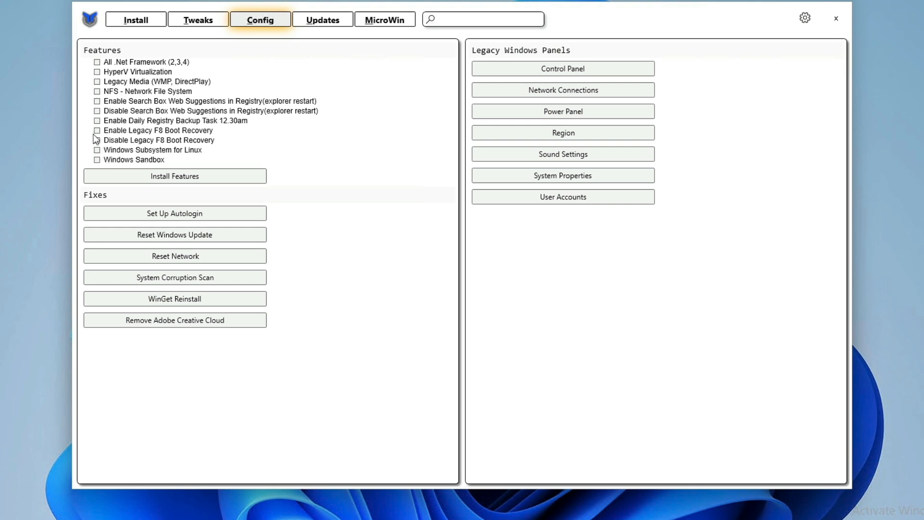
Install Enable Legacy F8 Boot Recovery, close the finished command window, and open Updates.
left_click(97, 131)
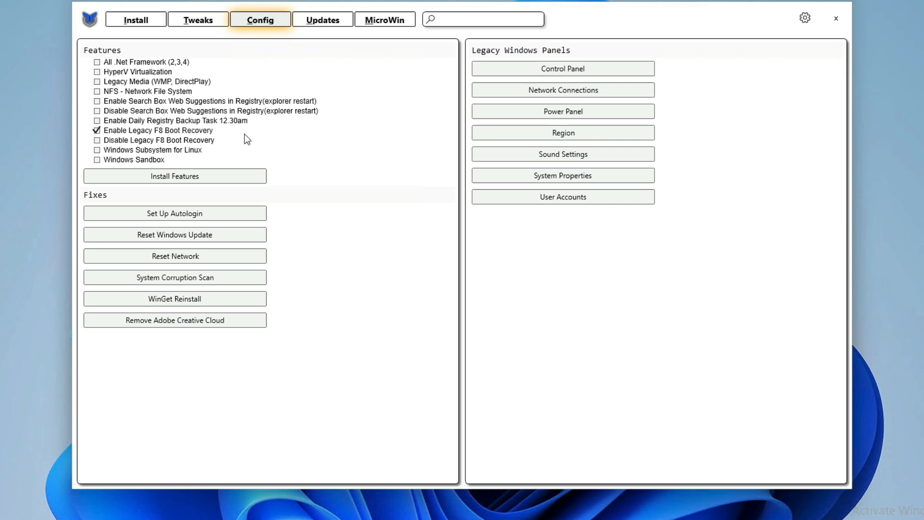
mouse_move(274, 158)
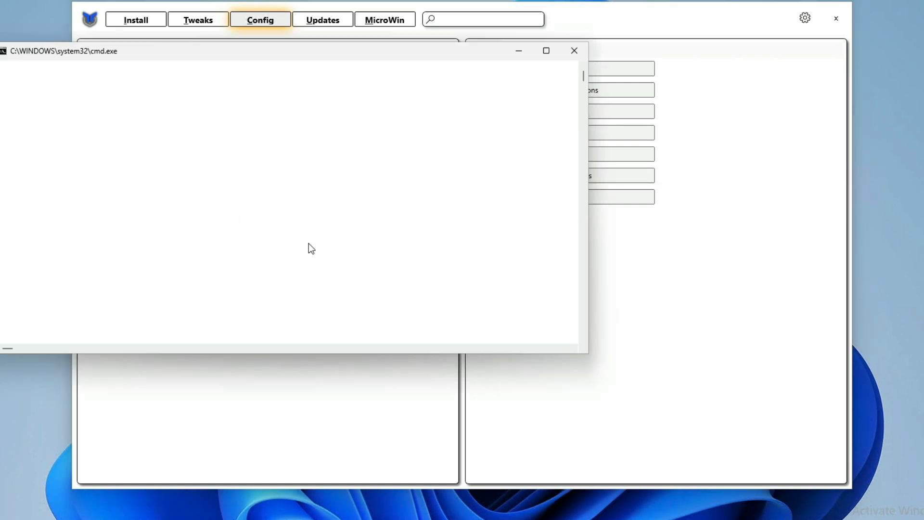
left_click(573, 50)
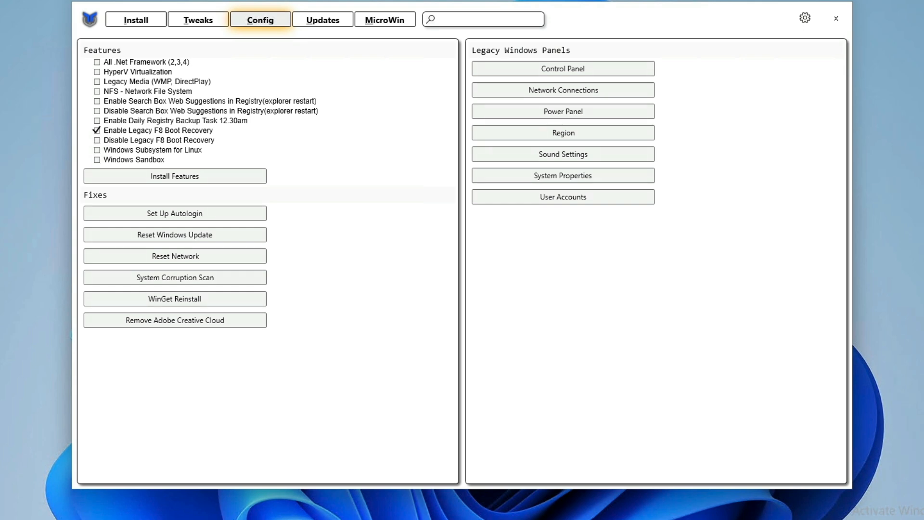
left_click(175, 176)
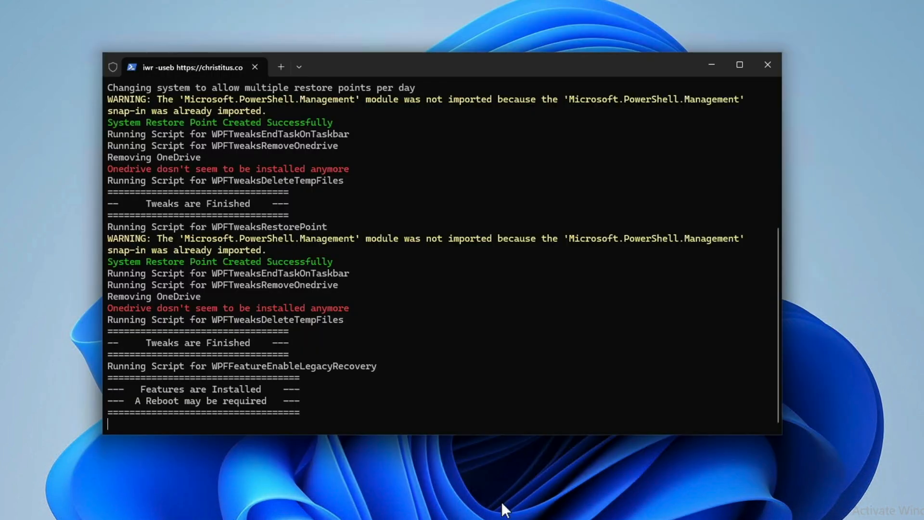
left_click(323, 19)
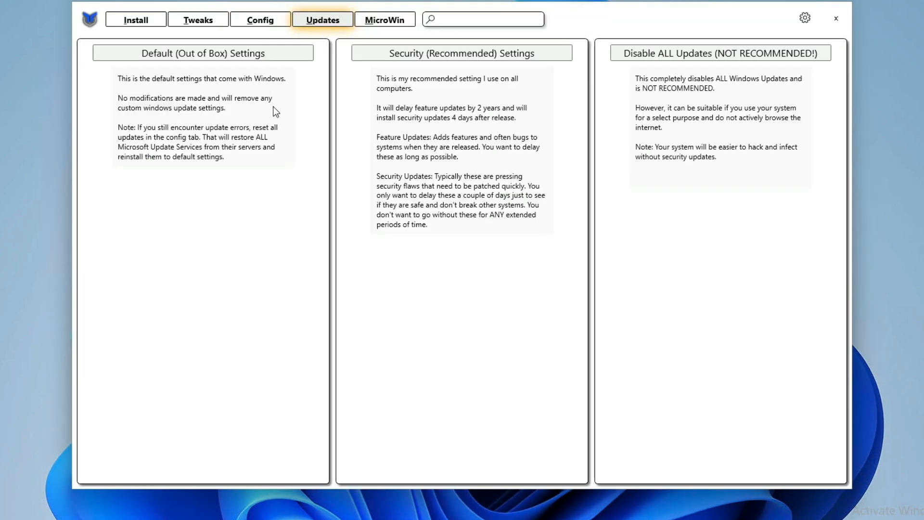
mouse_move(361, 208)
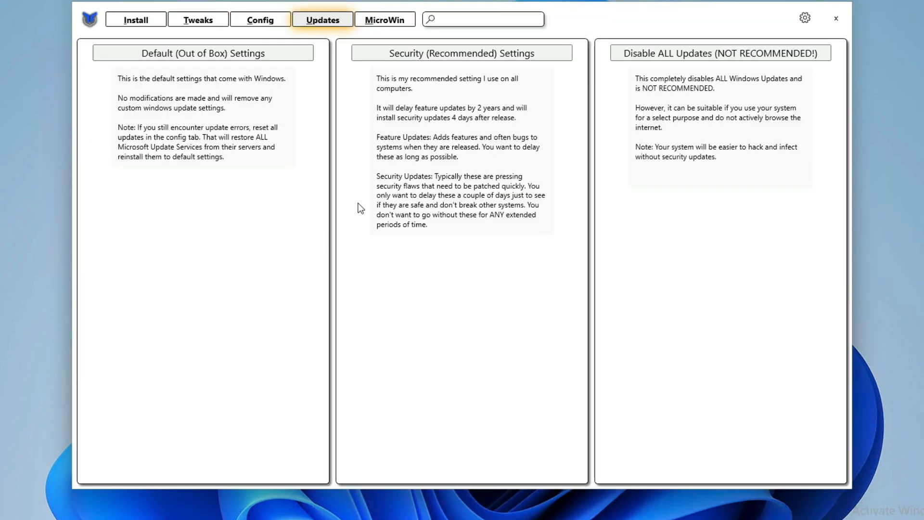
mouse_move(361, 232)
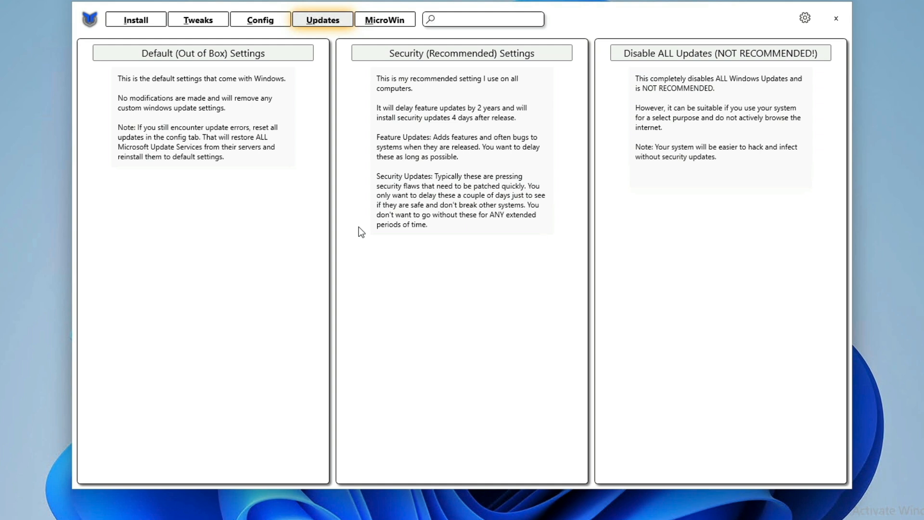
mouse_move(363, 234)
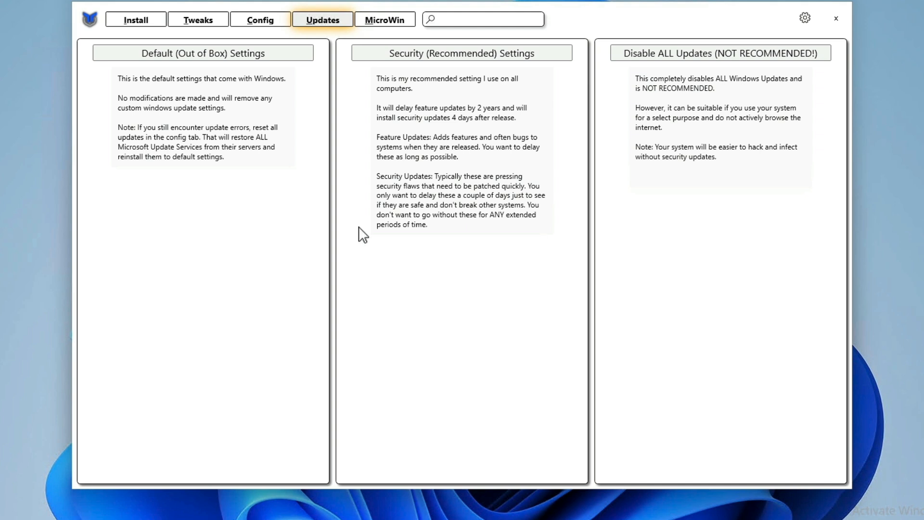
mouse_move(427, 313)
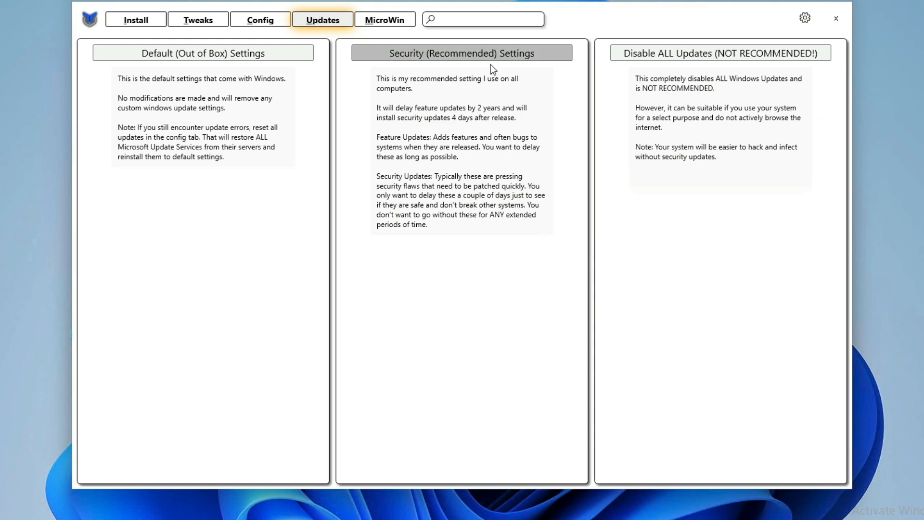
mouse_move(423, 72)
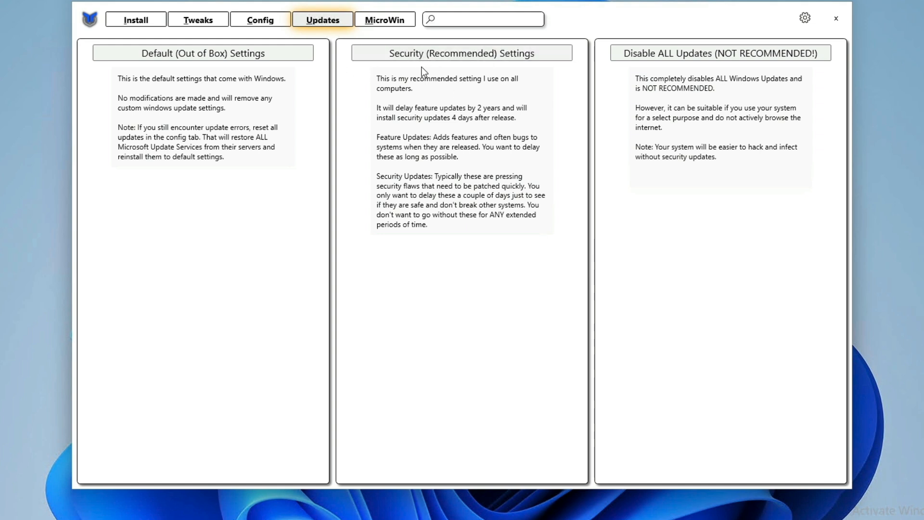
Load Security (Recommended) update settings, acknowledge the confirmation, and close WinUtil.
left_click(461, 52)
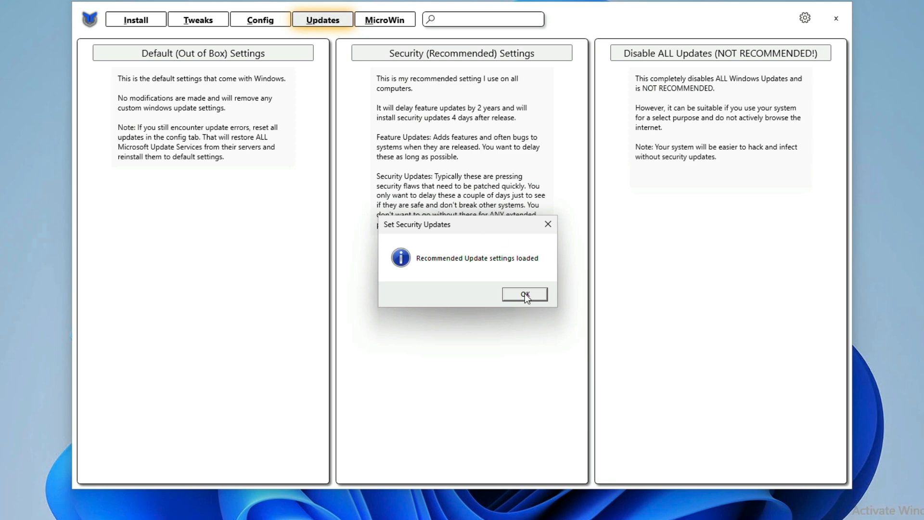
left_click(525, 294)
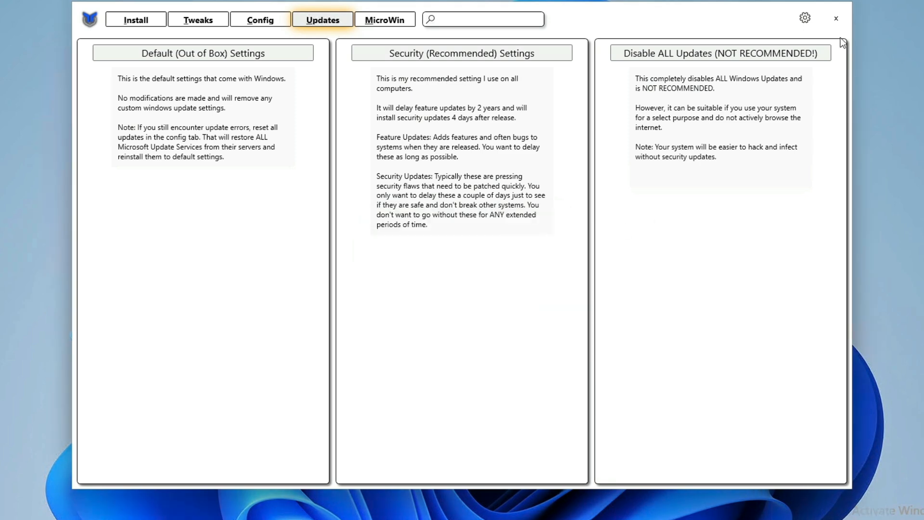
left_click(836, 18)
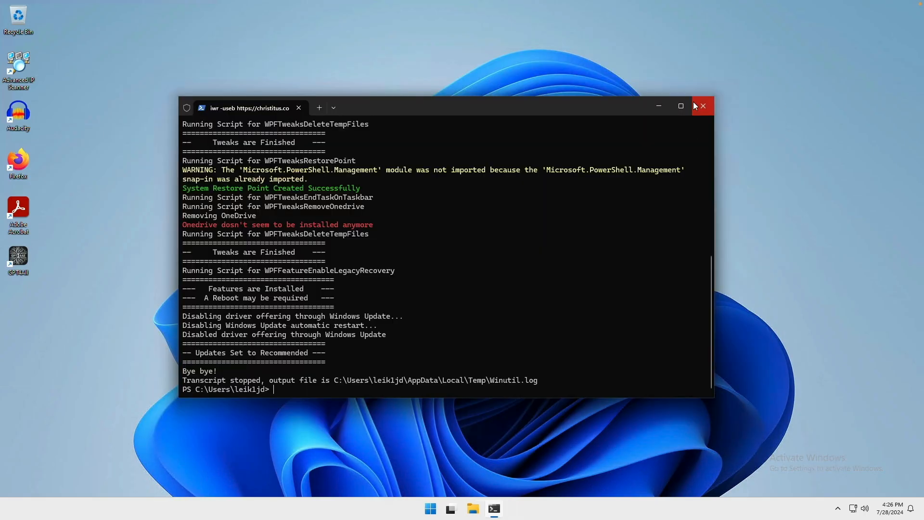
mouse_move(702, 107)
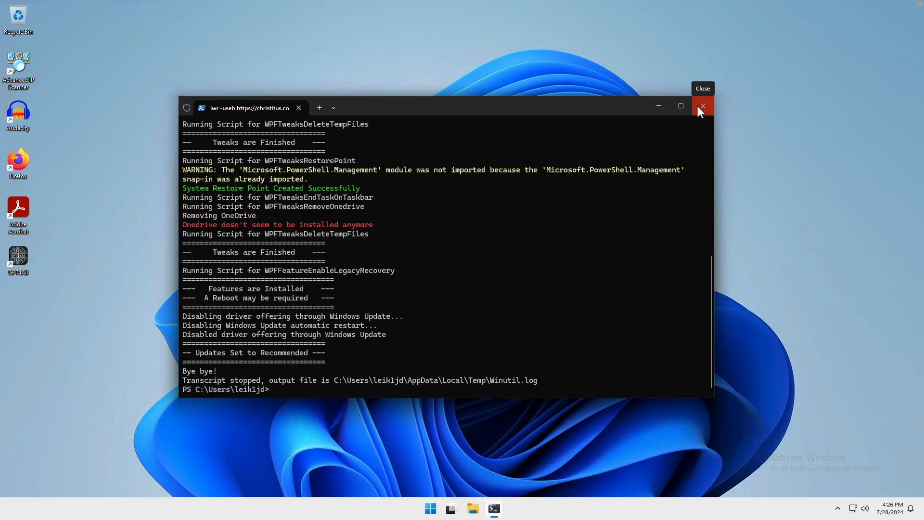
Close the Windows Terminal window to return to the desktop.
left_click(702, 107)
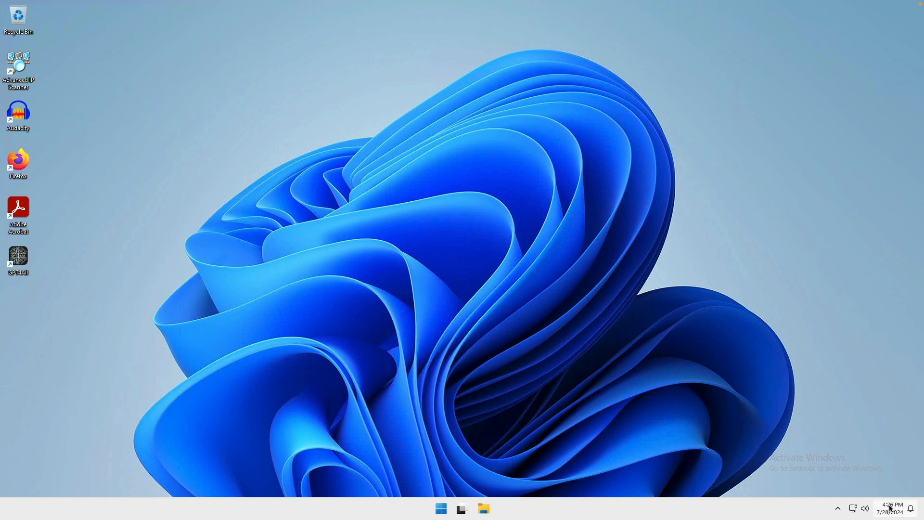
mouse_move(890, 508)
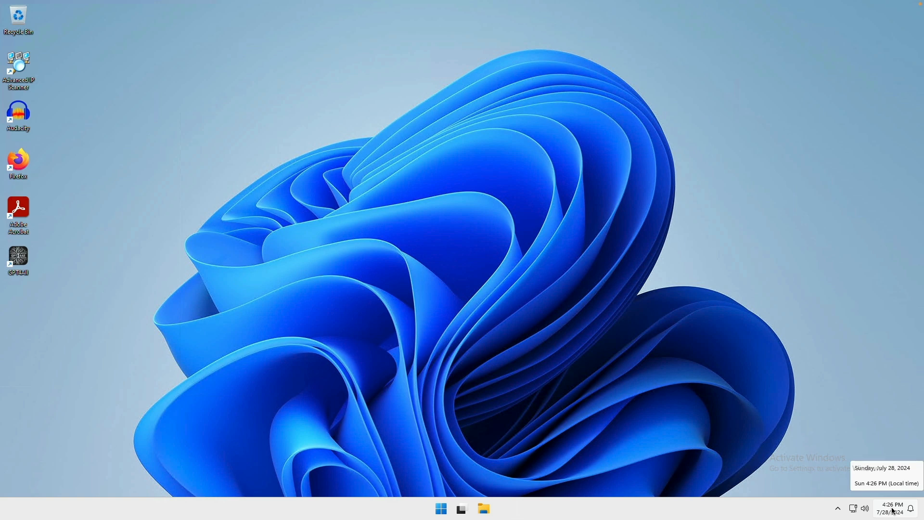
right_click(891, 508)
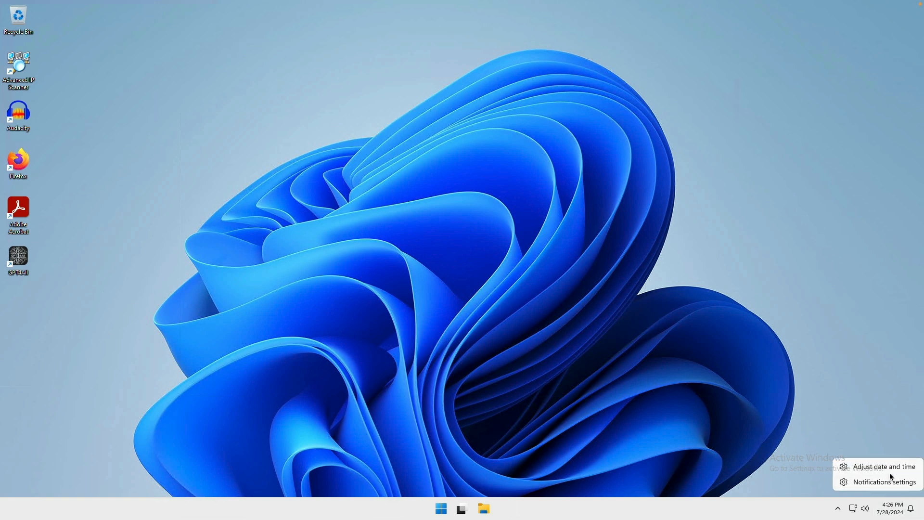
left_click(884, 466)
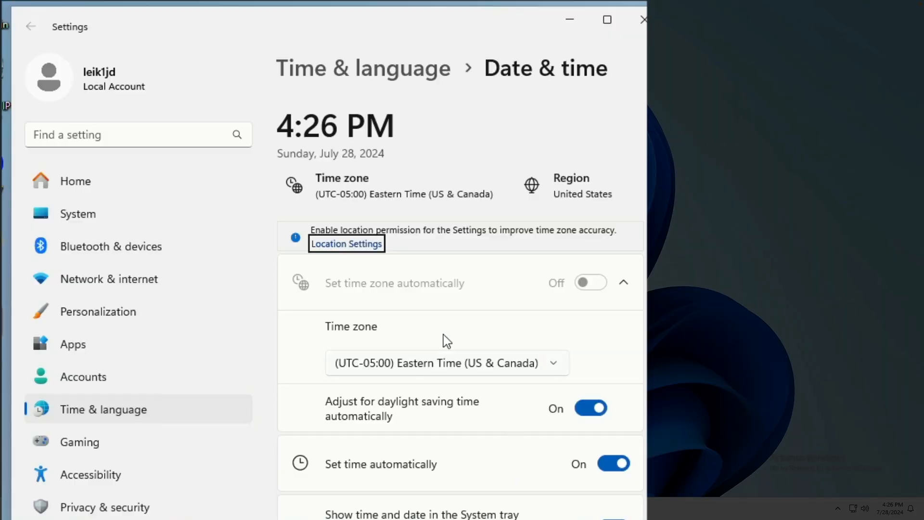
mouse_move(428, 387)
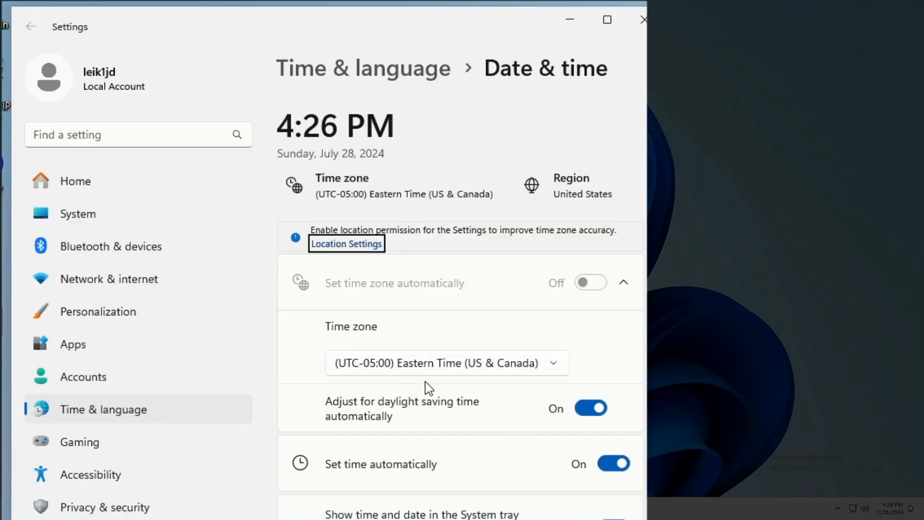
left_click(607, 19)
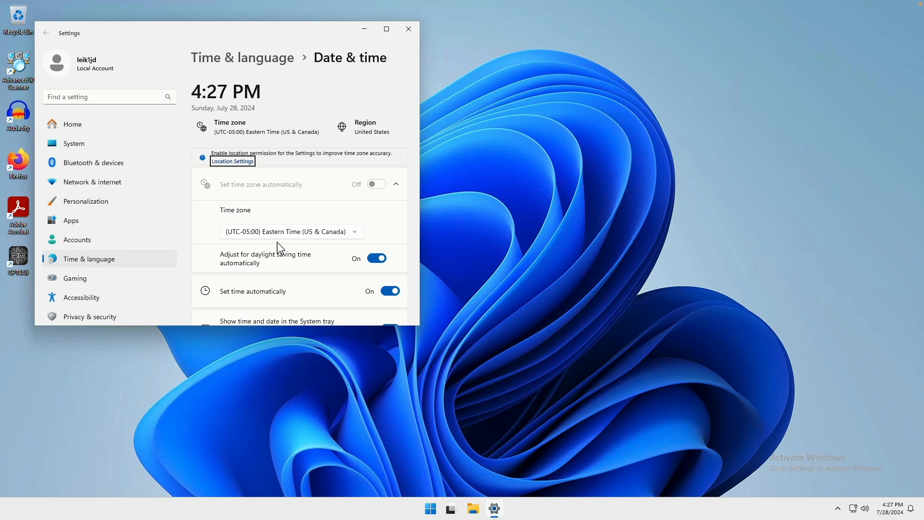
left_click(408, 29)
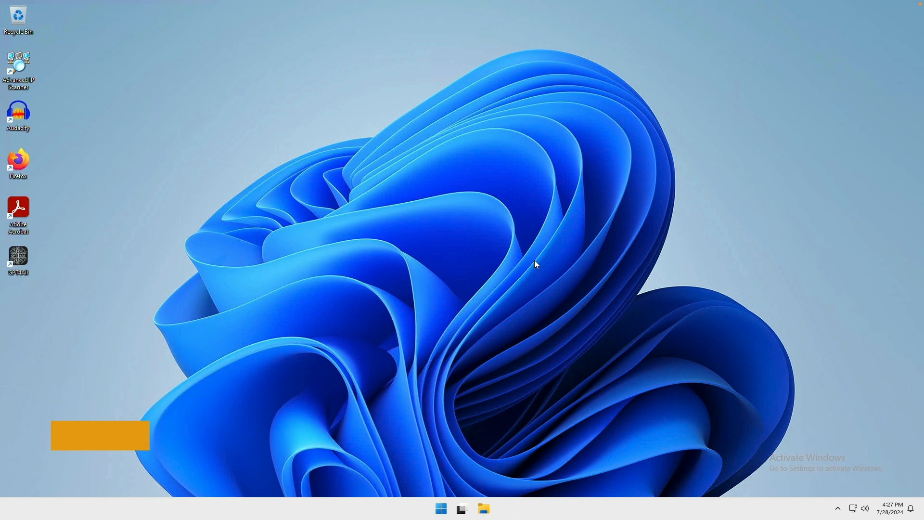
Open the Ethernet settings from the network icon and edit the DNS server assignment.
right_click(441, 508)
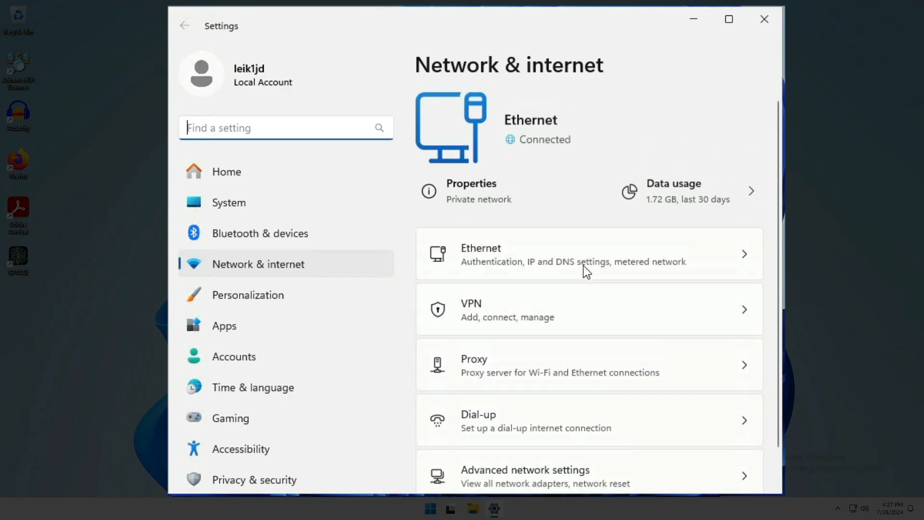
left_click(572, 254)
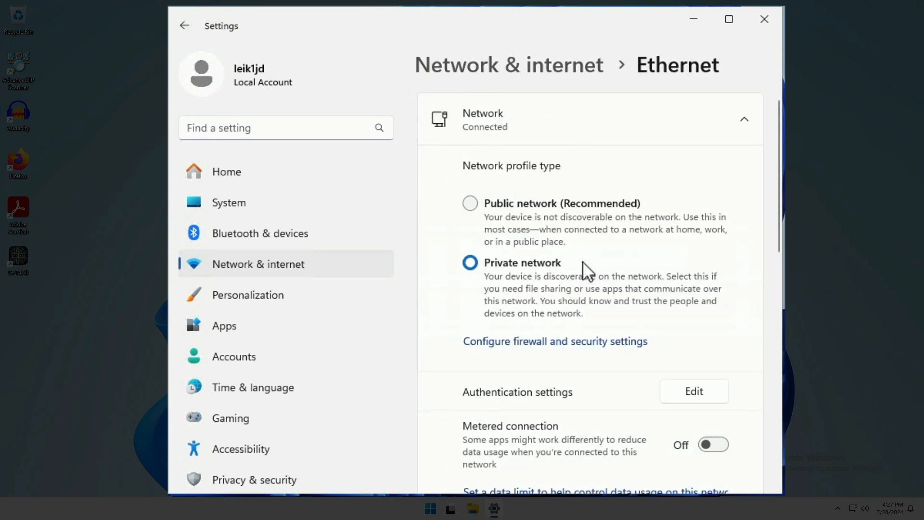
scroll("down", 3)
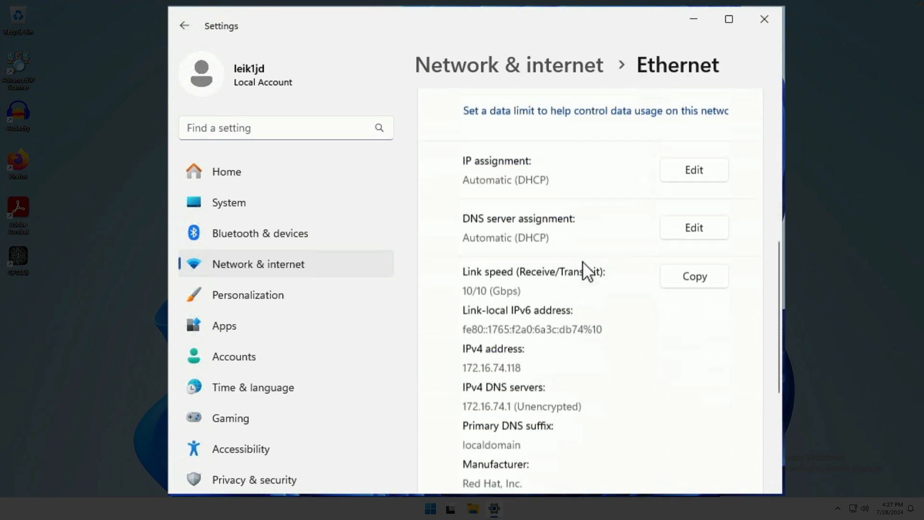
scroll("up", 3)
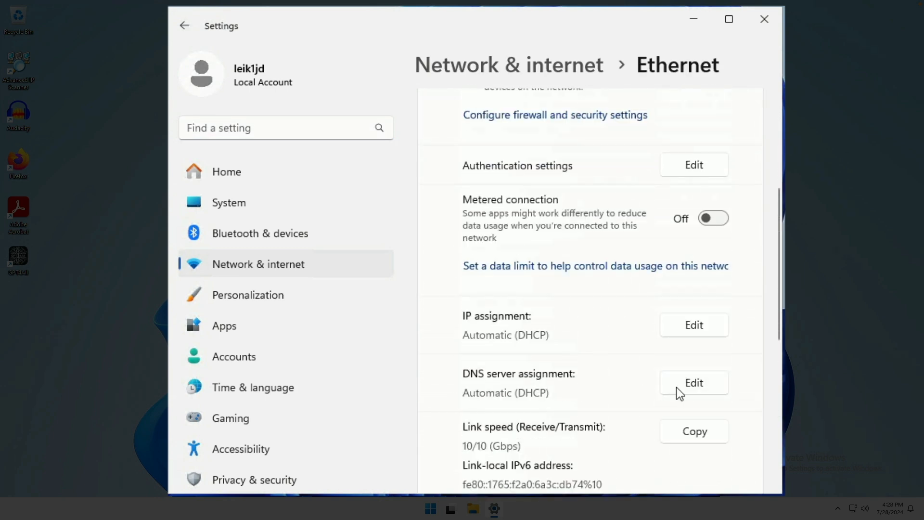
mouse_move(692, 391)
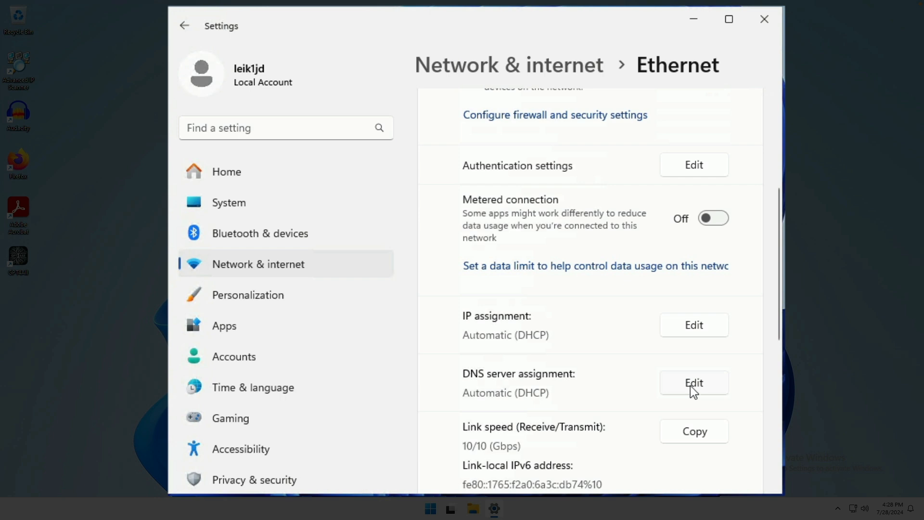
left_click(694, 383)
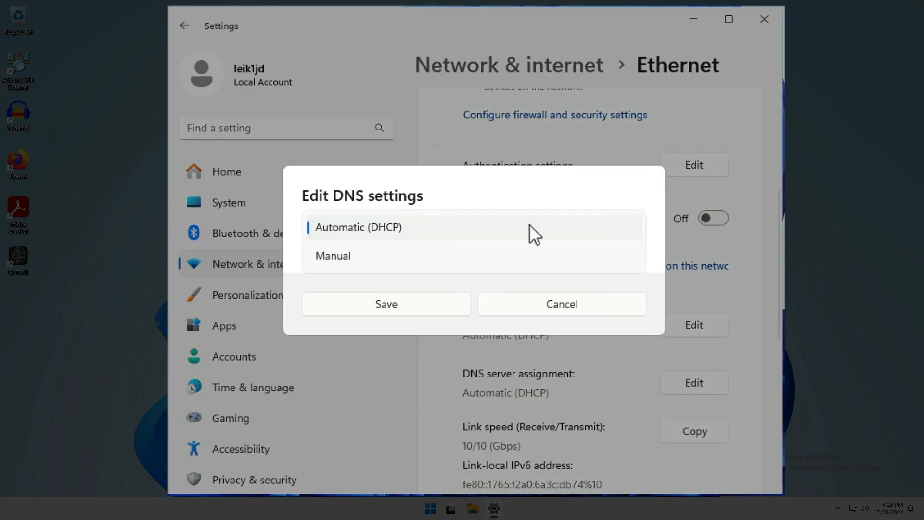
Set DNS assignment to Manual, turn IPv4 on, and focus the Preferred DNS field.
left_click(333, 255)
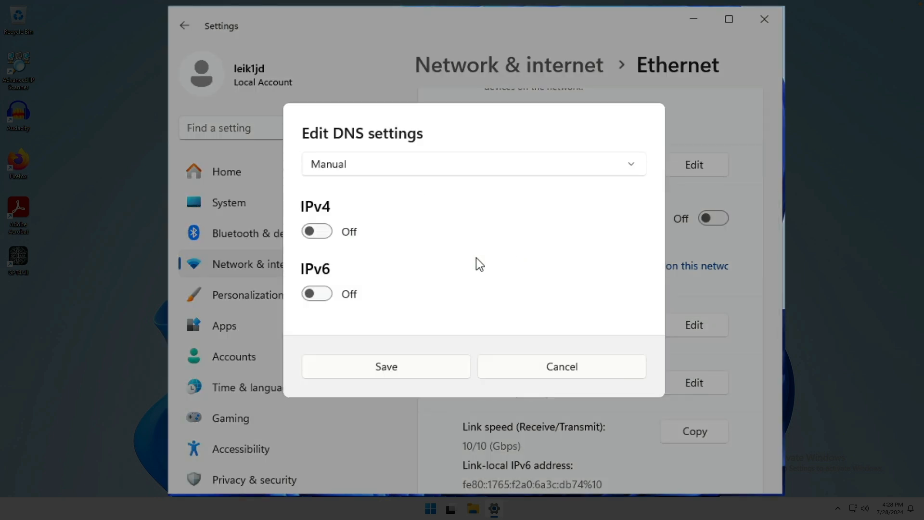
left_click(316, 231)
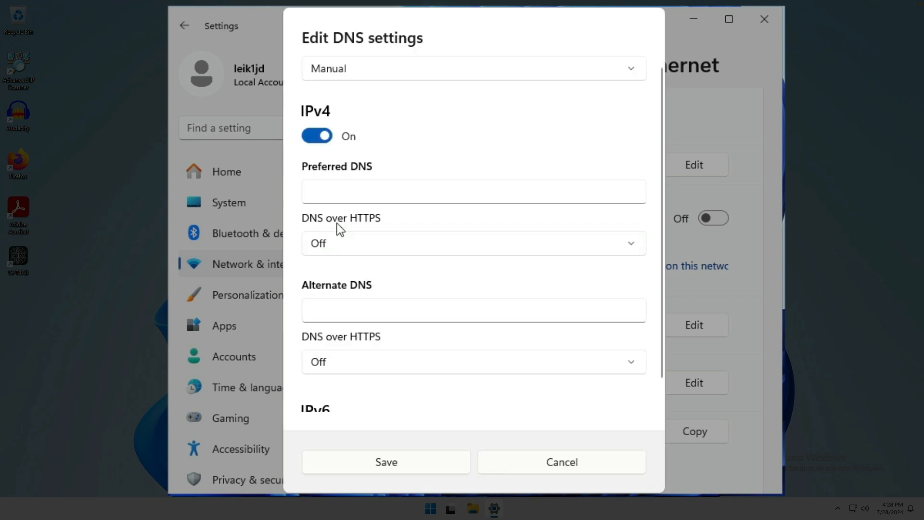
mouse_move(439, 158)
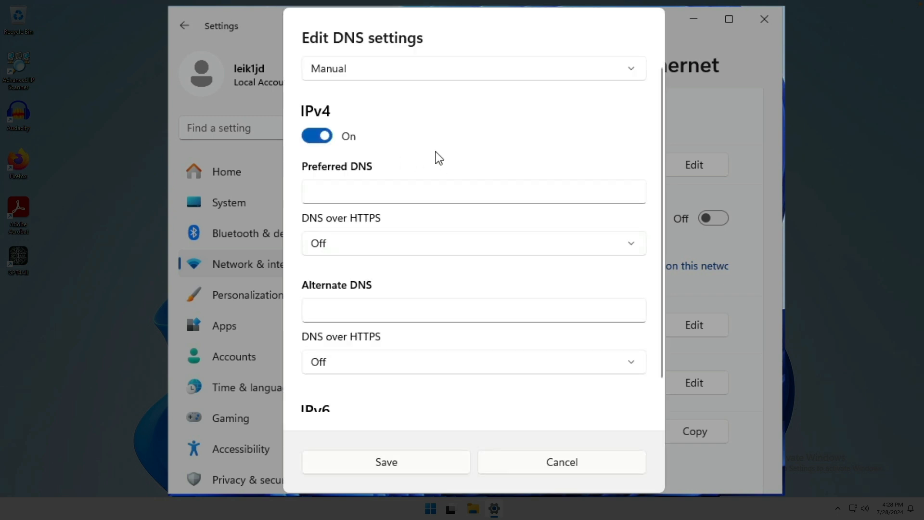
left_click(473, 191)
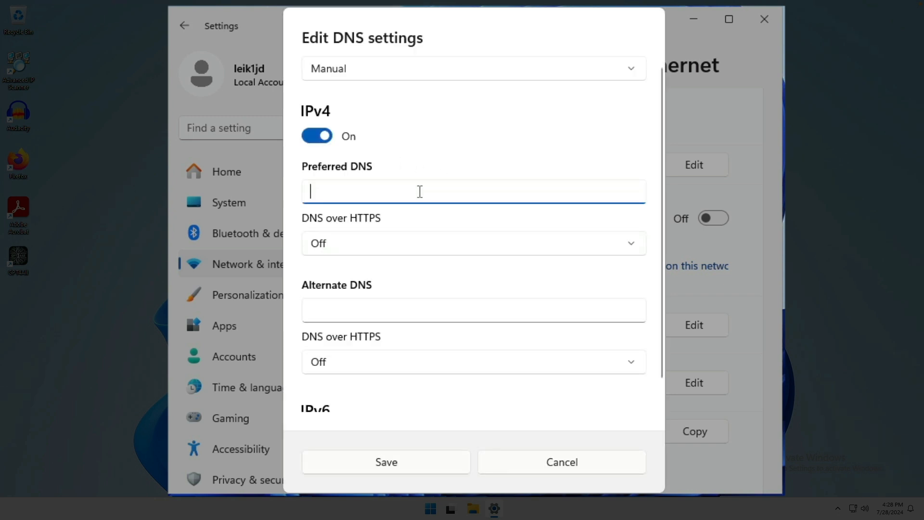
mouse_move(423, 315)
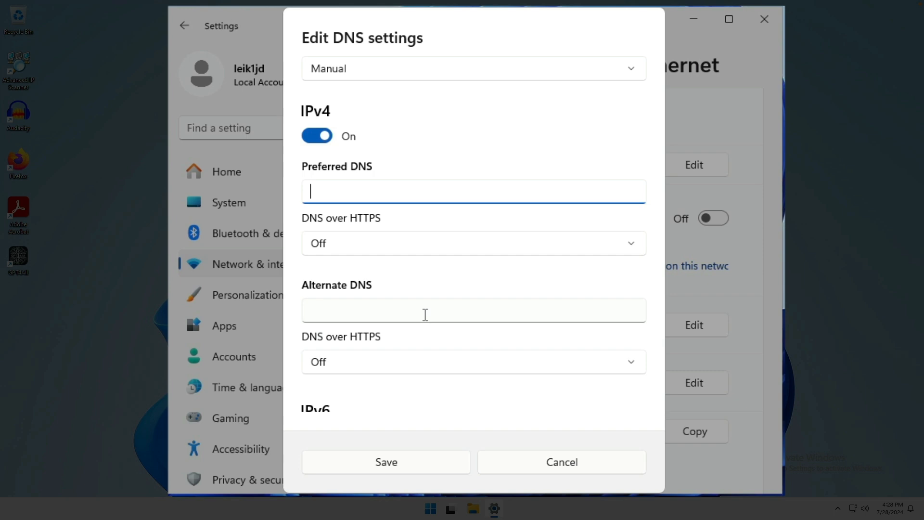
mouse_move(479, 329)
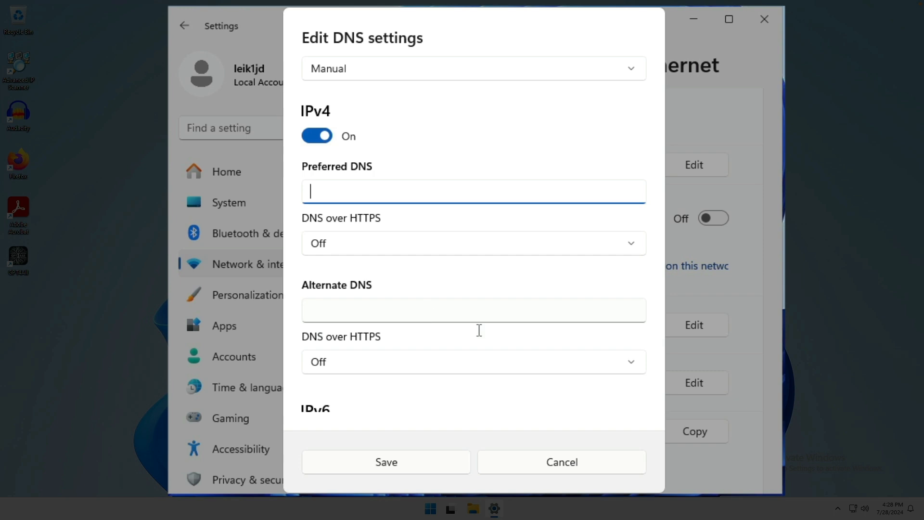
Cancel the DNS edit so Ethernet DNS stays Automatic (DHCP), then close Settings.
left_click(560, 462)
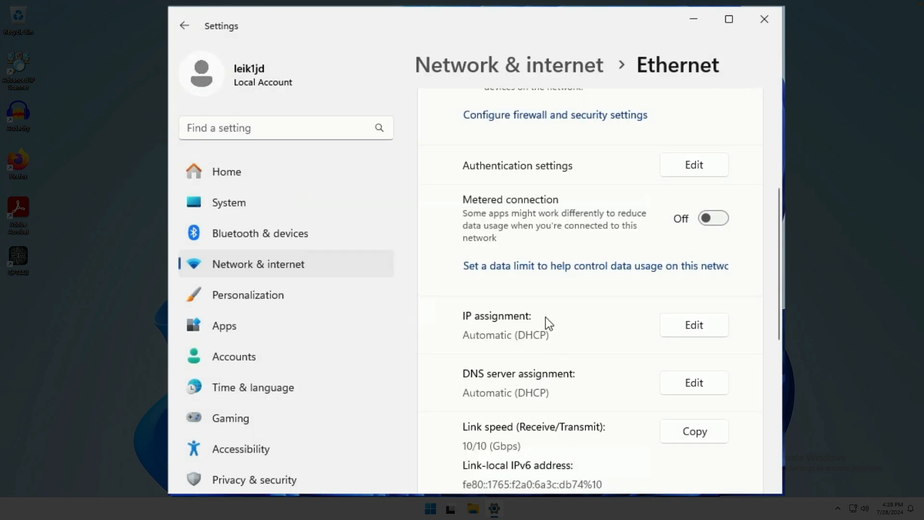
scroll("up", 3)
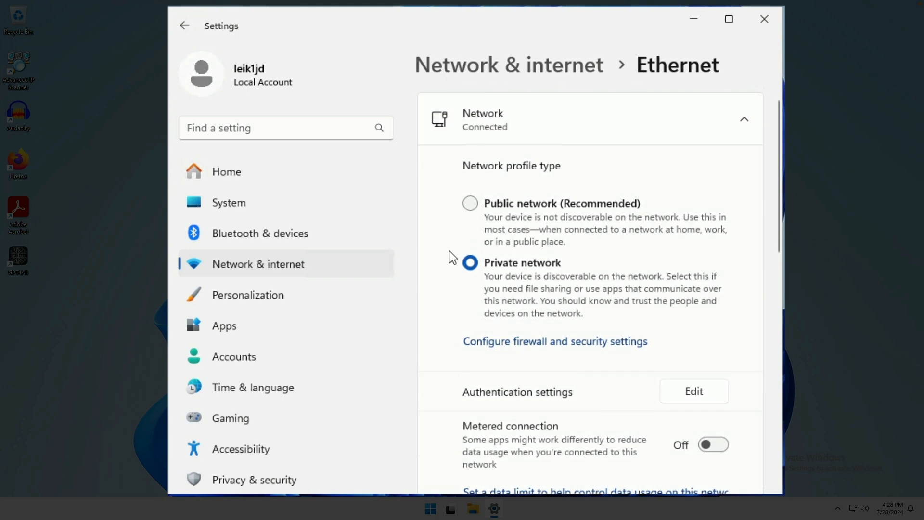
scroll("down", 3)
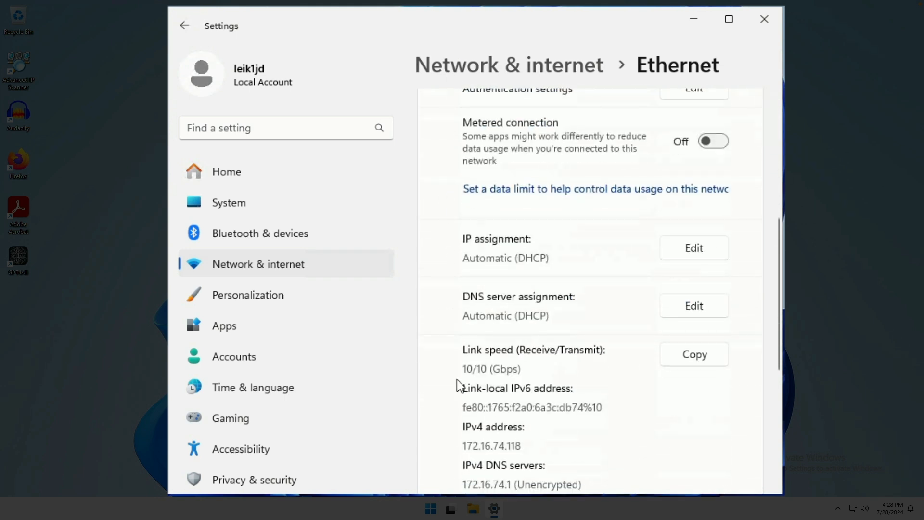
scroll("up", 3)
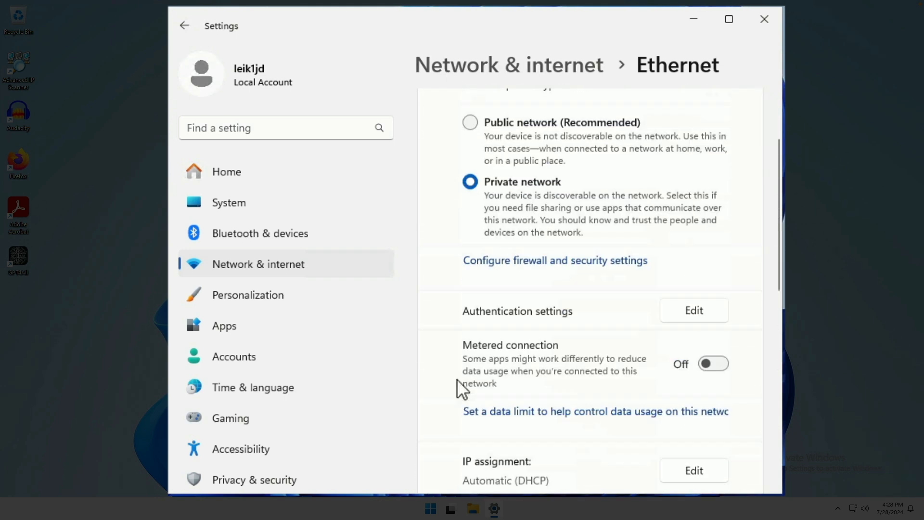
scroll("up", 3)
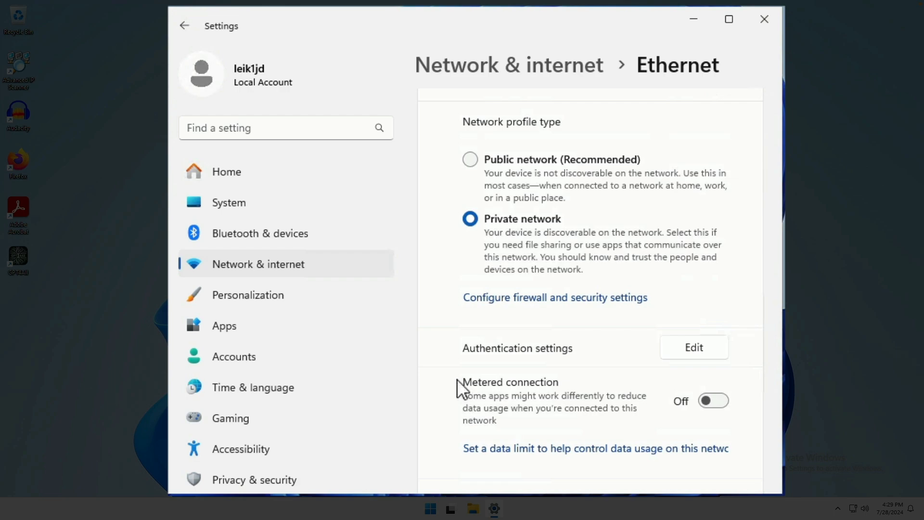
left_click(765, 19)
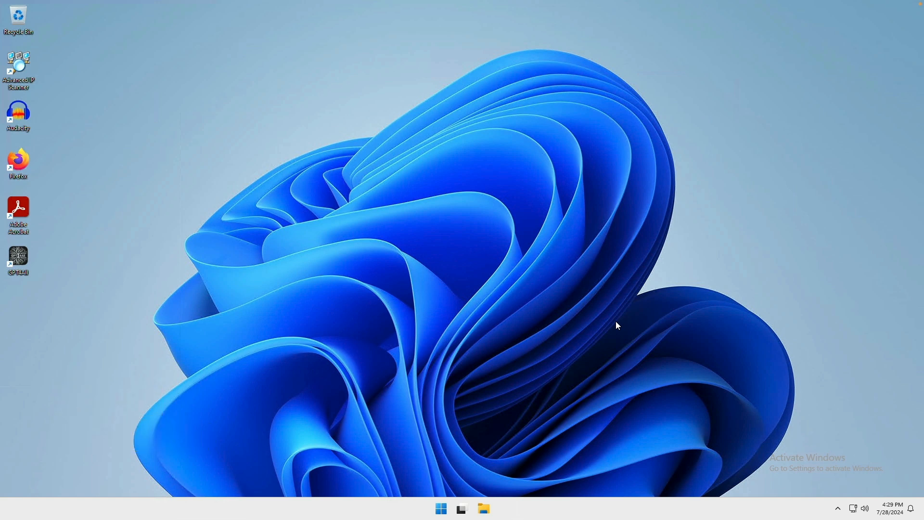
mouse_move(454, 378)
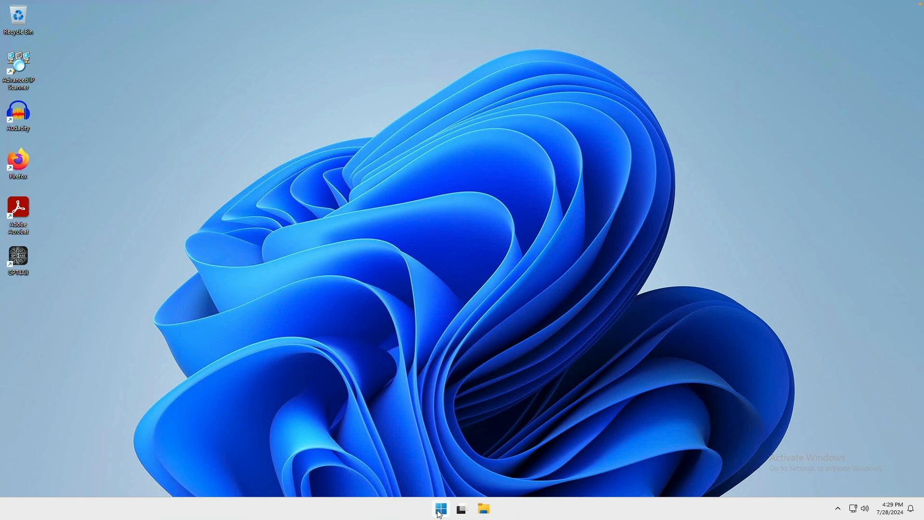
Reopen Settings from the Start context menu and scroll System toward For developers' End Task.
right_click(441, 509)
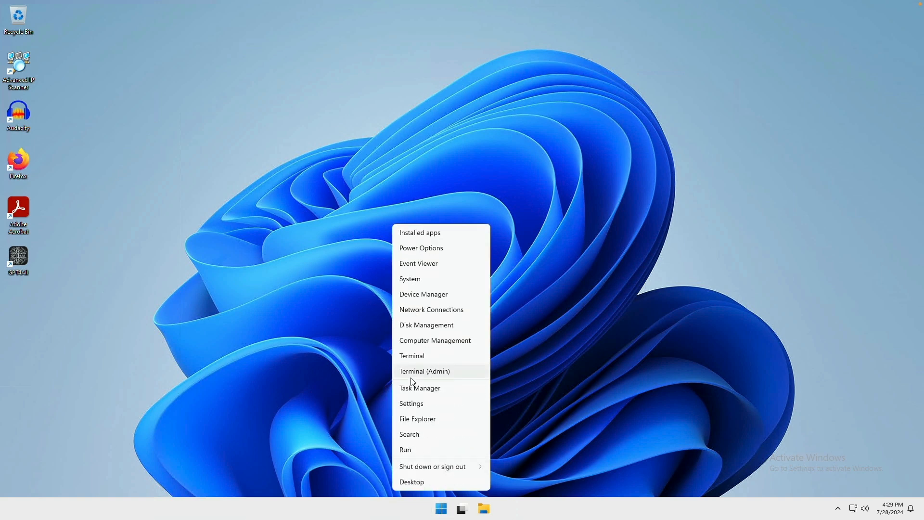
left_click(412, 404)
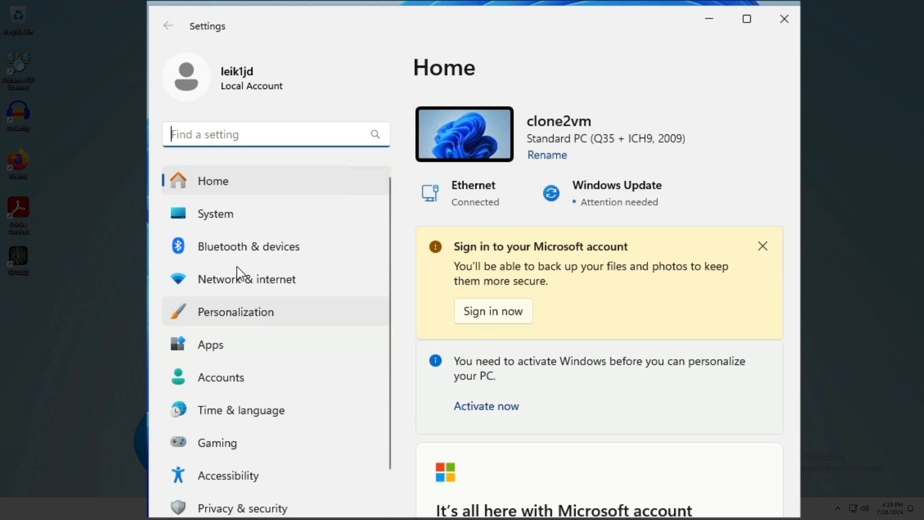
left_click(215, 213)
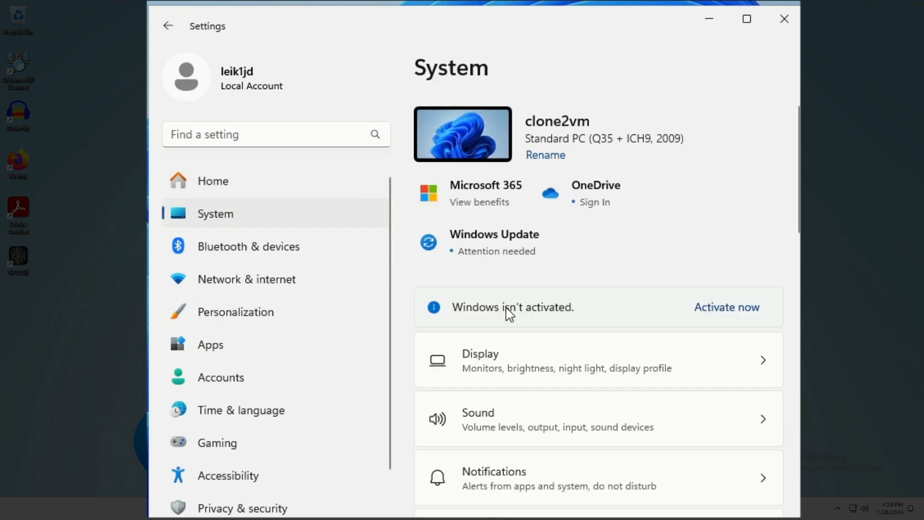
scroll("down", 3)
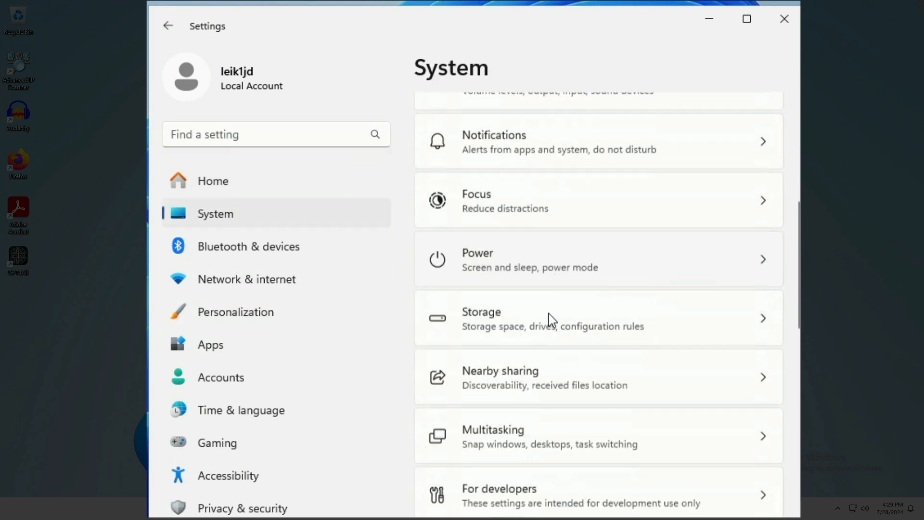
scroll("down", 3)
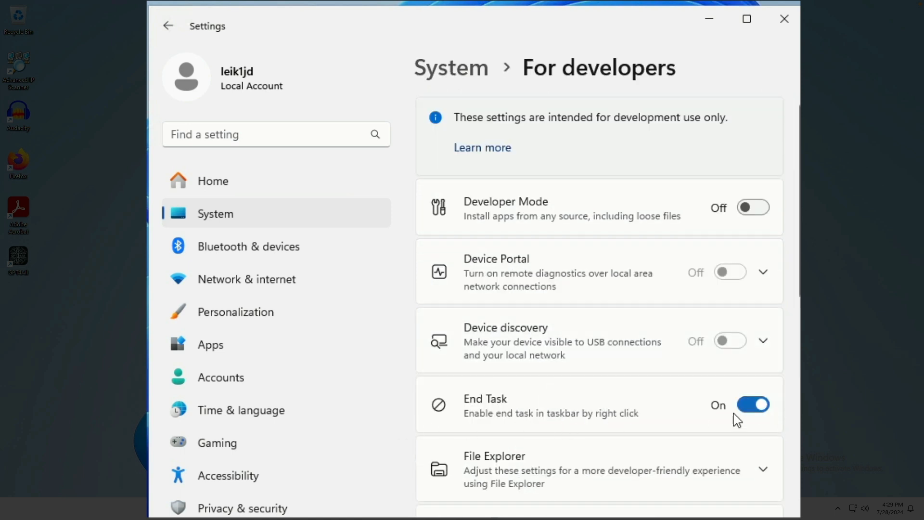
mouse_move(717, 430)
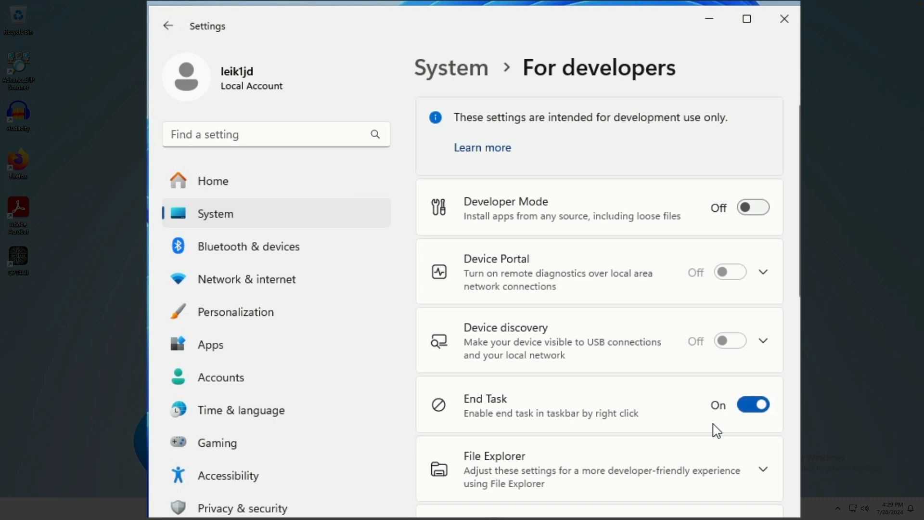
scroll("down", 3)
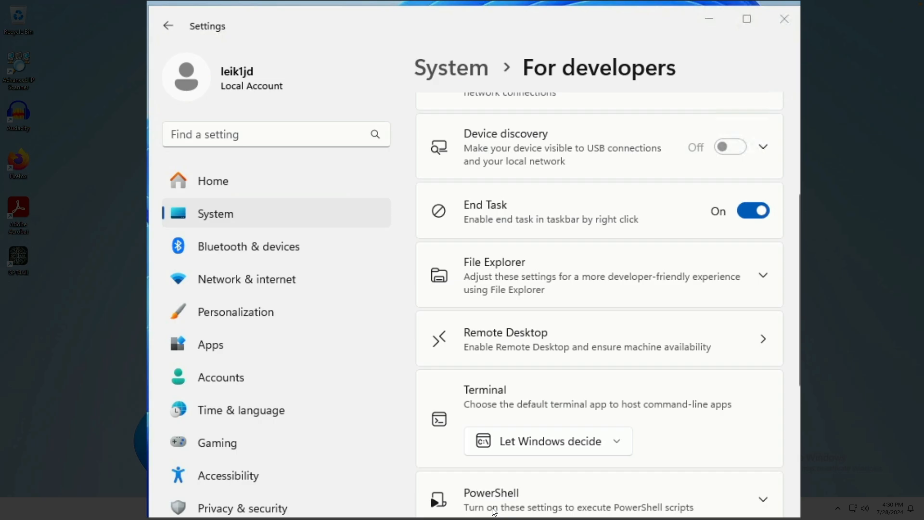
right_click(494, 508)
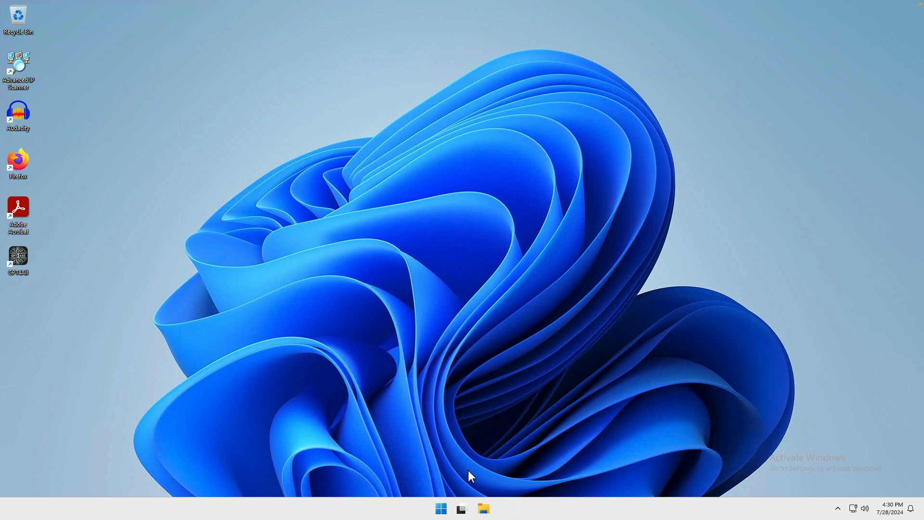
mouse_move(472, 354)
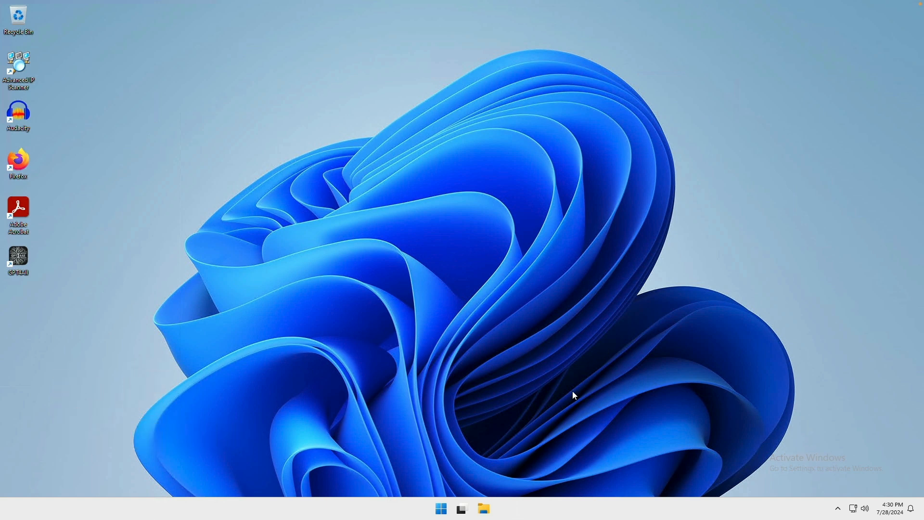
mouse_move(521, 509)
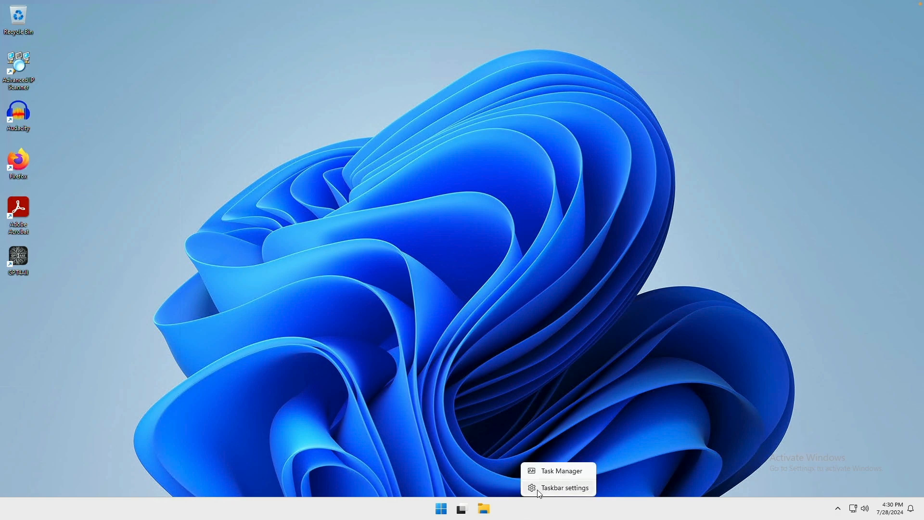
Open the Taskbar personalization settings page.
left_click(564, 488)
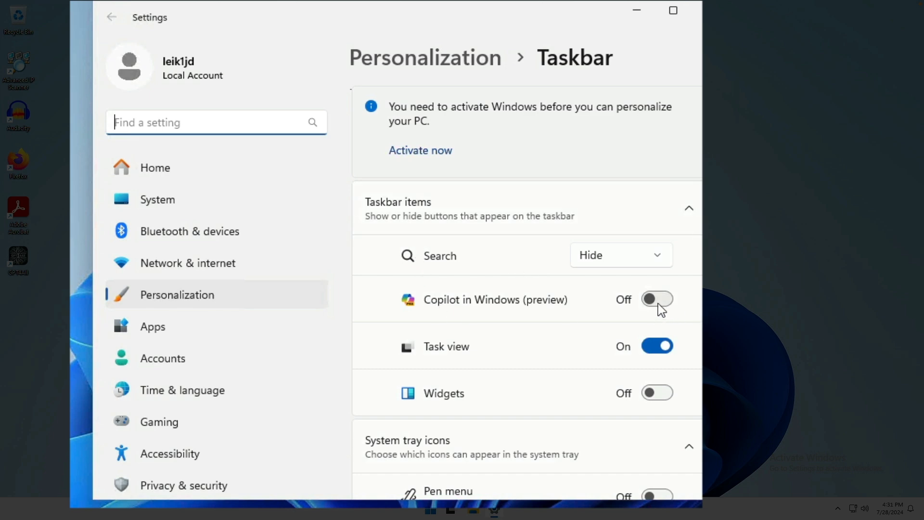
mouse_move(664, 407)
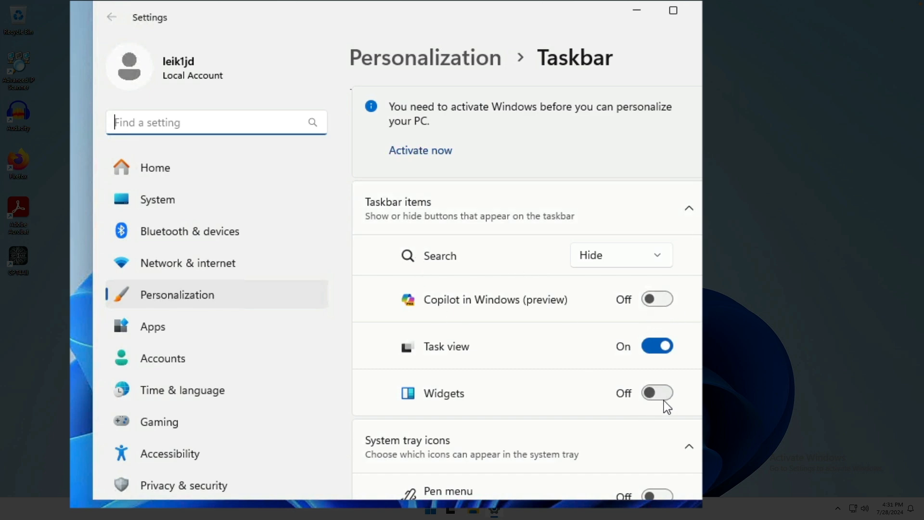
mouse_move(663, 409)
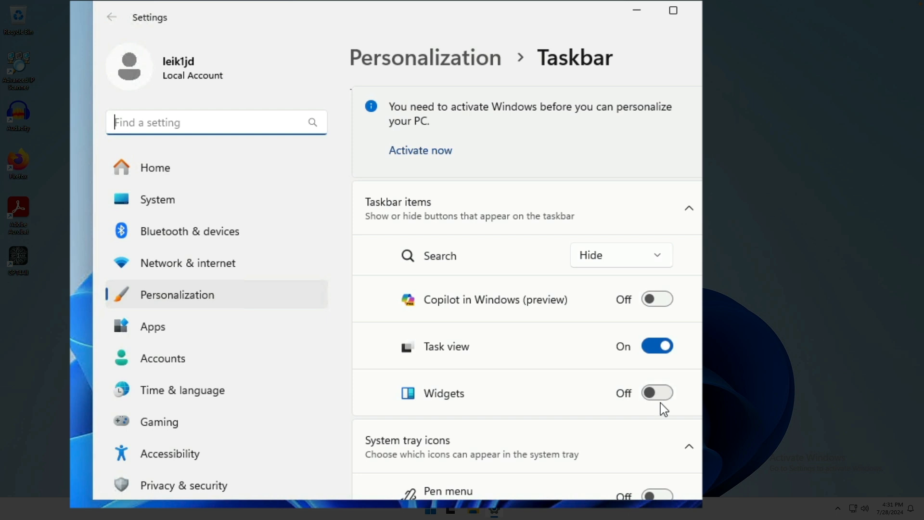
mouse_move(665, 415)
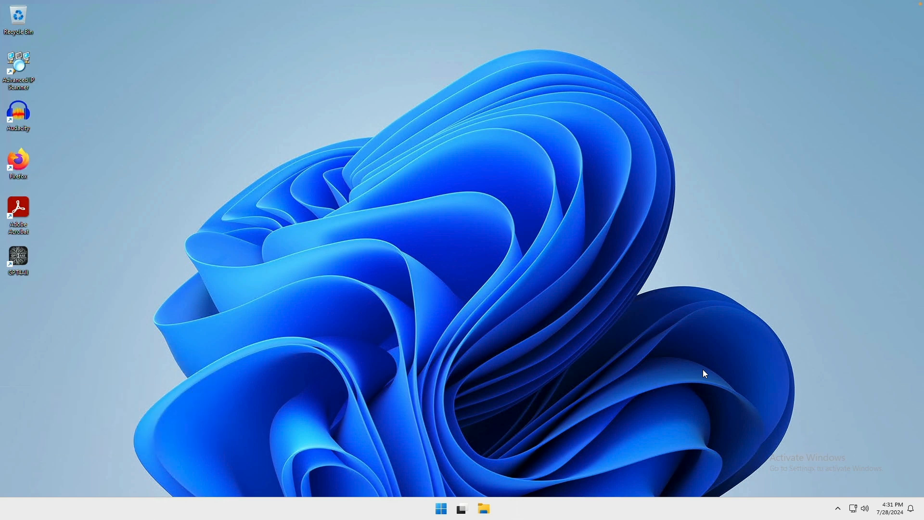
mouse_move(503, 357)
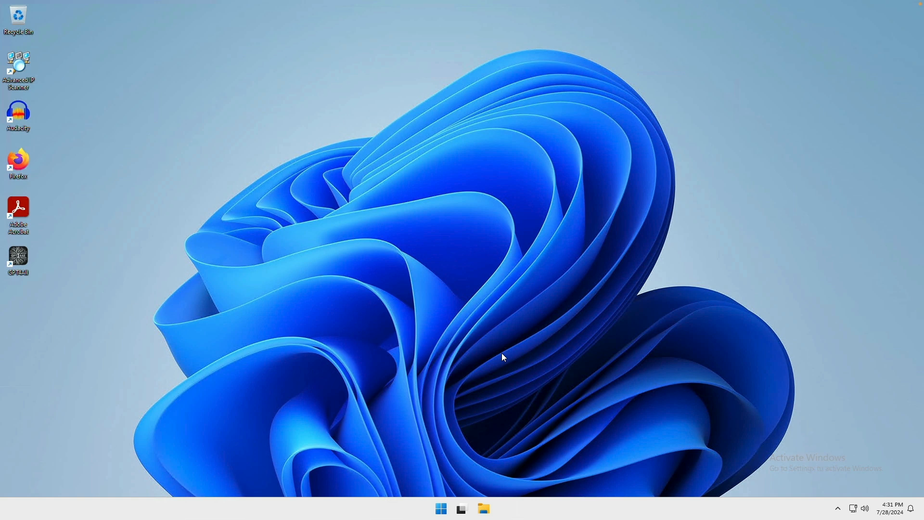
mouse_move(464, 493)
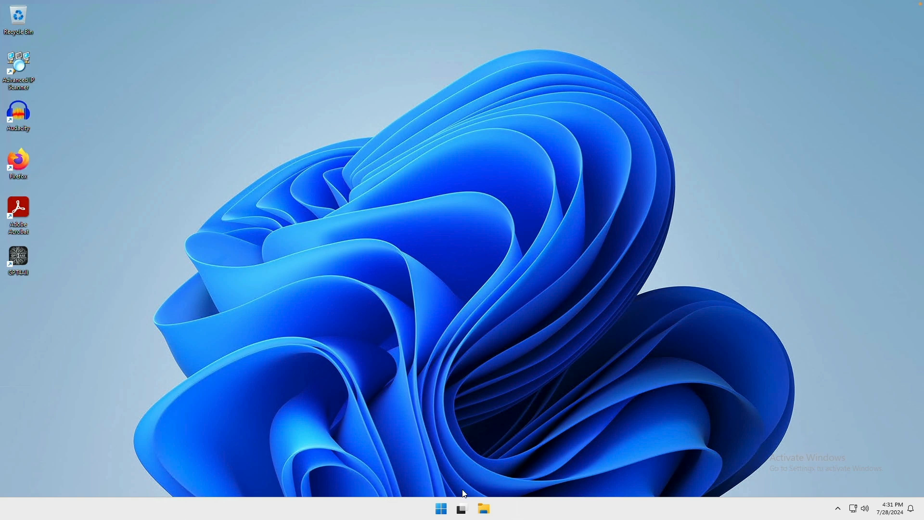
Add Desktop 2 through Task View, launch Audacity there, and view both desktops.
left_click(462, 509)
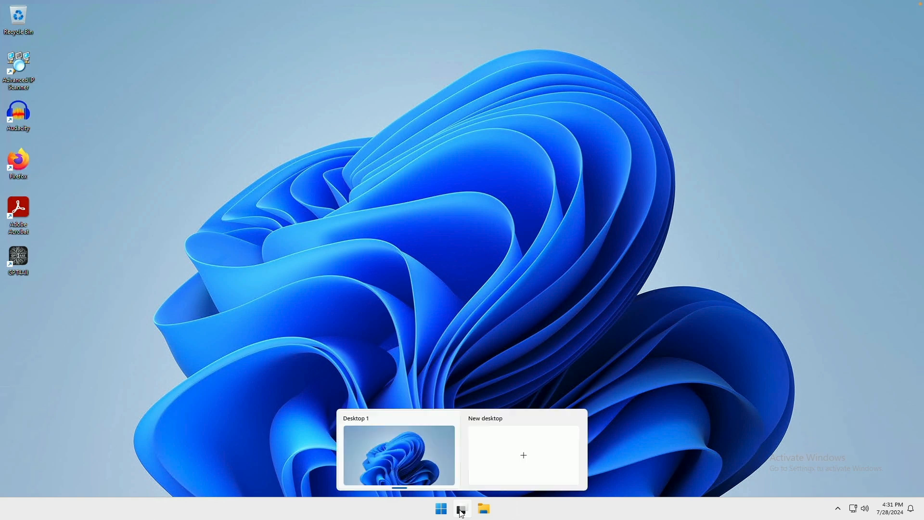
mouse_move(367, 467)
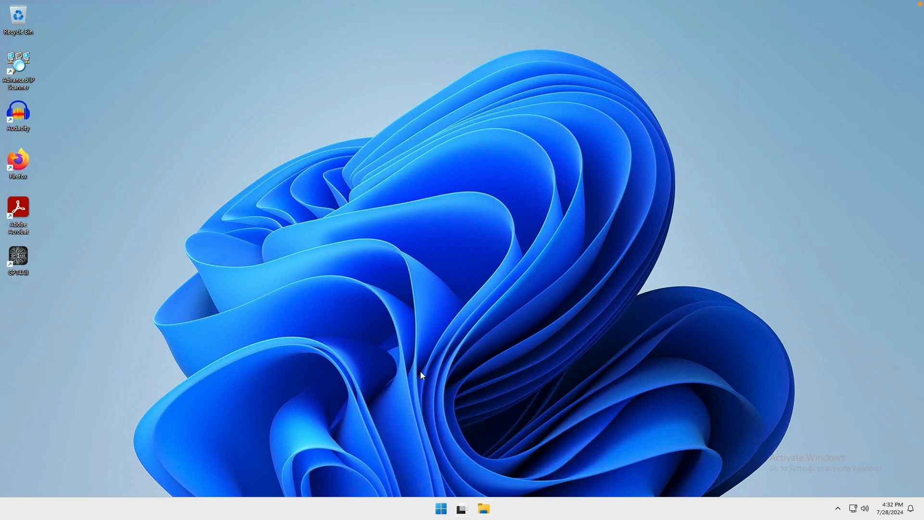
left_click(462, 508)
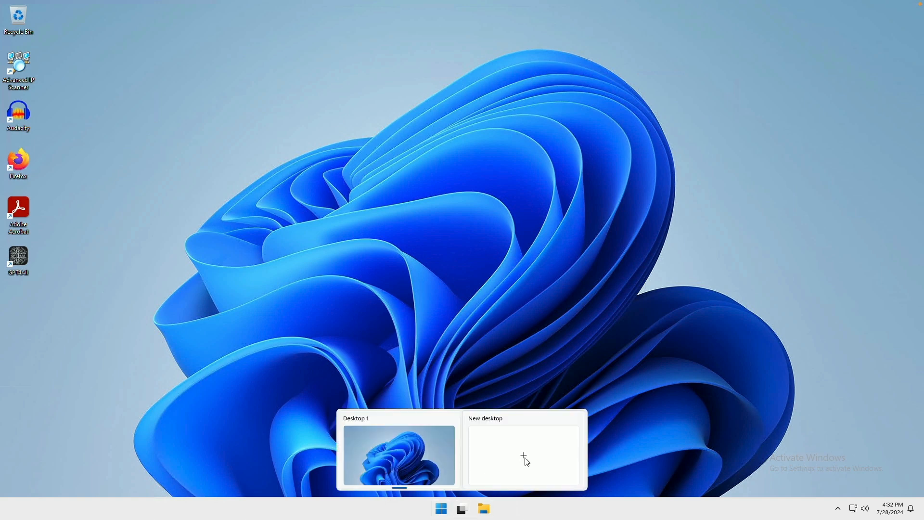
left_click(523, 455)
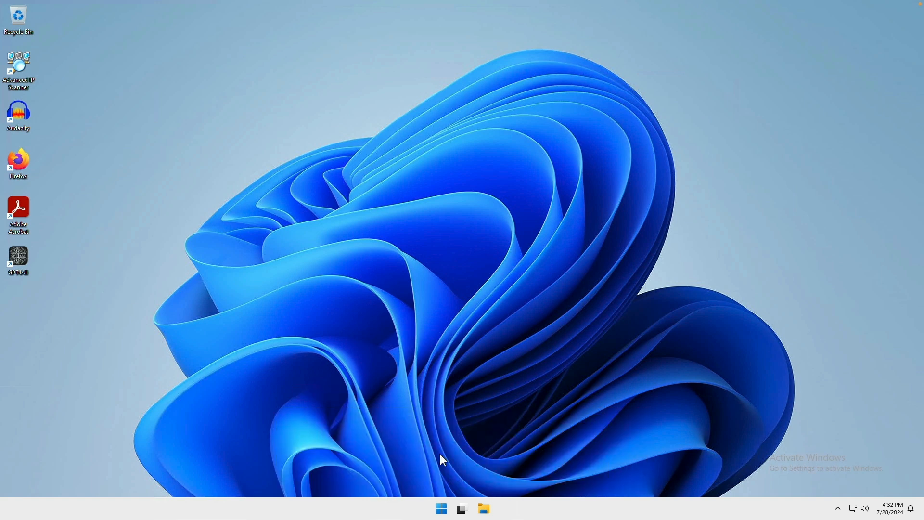
mouse_move(151, 150)
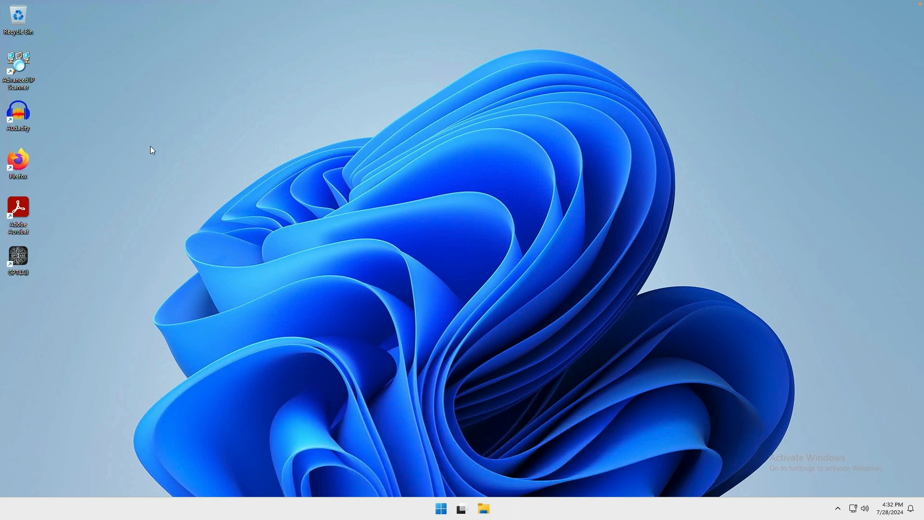
mouse_move(19, 112)
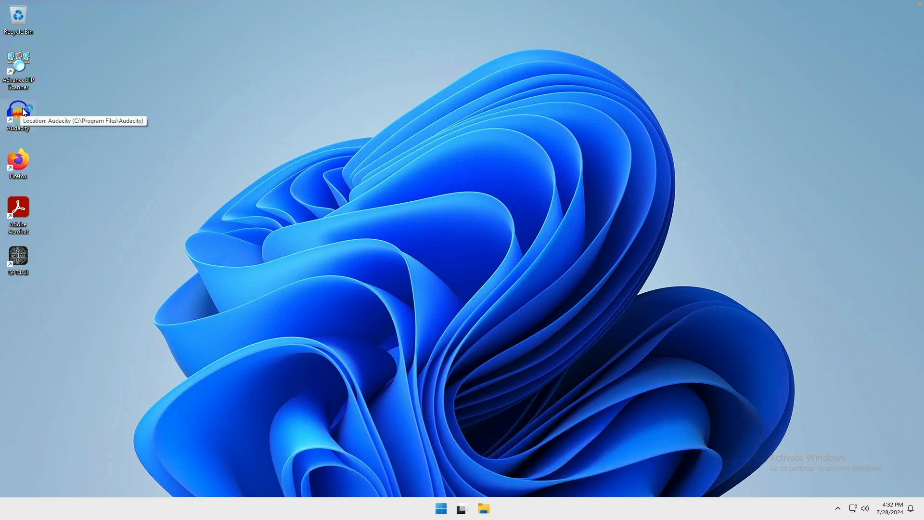
double_click(19, 115)
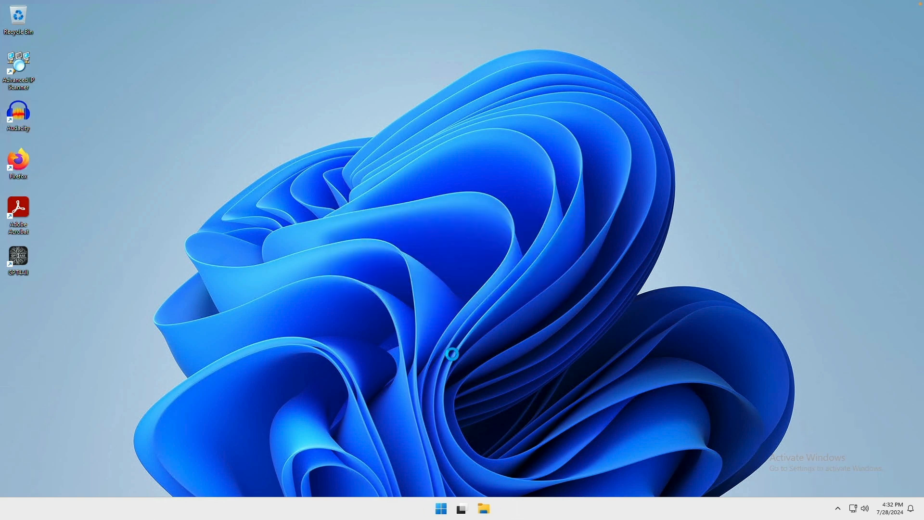
left_click(461, 508)
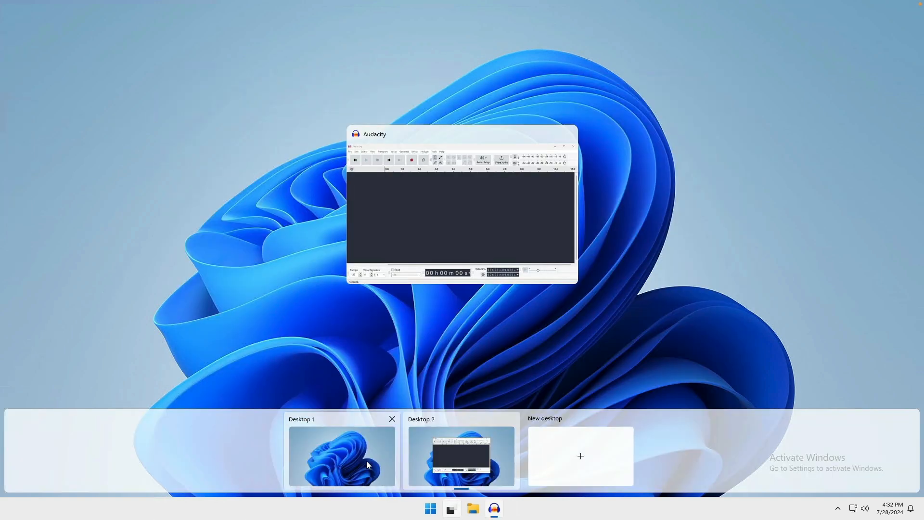
Launch Advanced IP Scanner on Desktop 1, check Audacity on Desktop 2, then return.
left_click(341, 456)
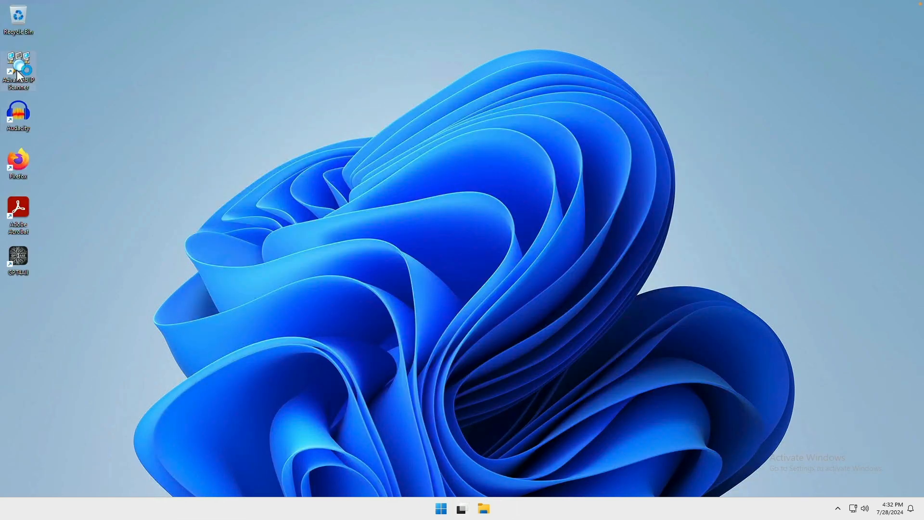
double_click(18, 68)
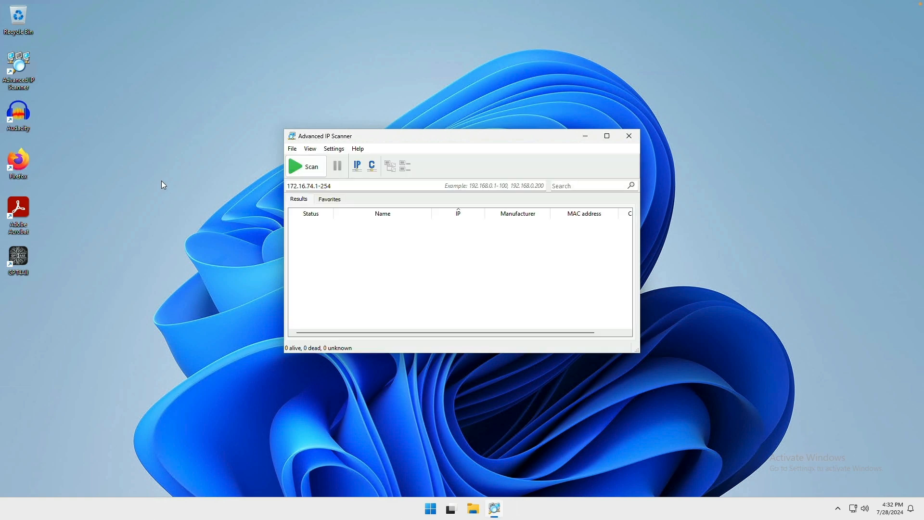
mouse_move(467, 461)
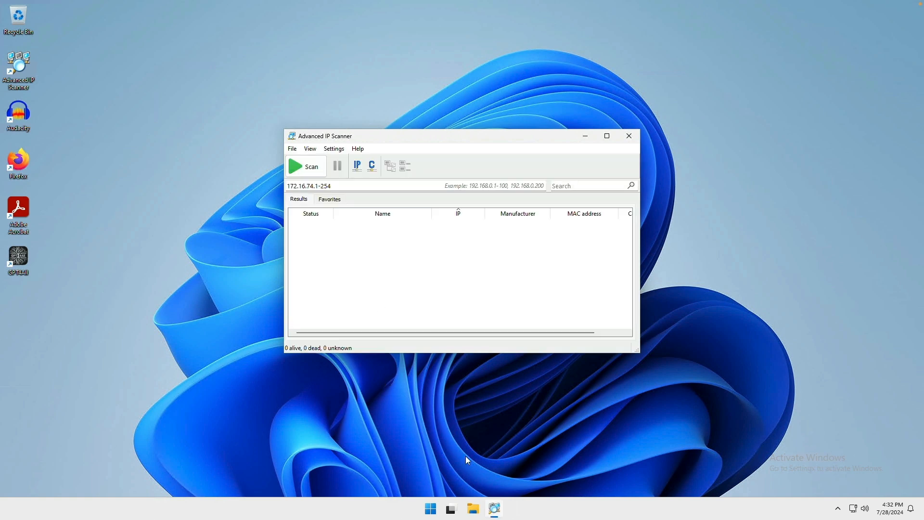
left_click(450, 508)
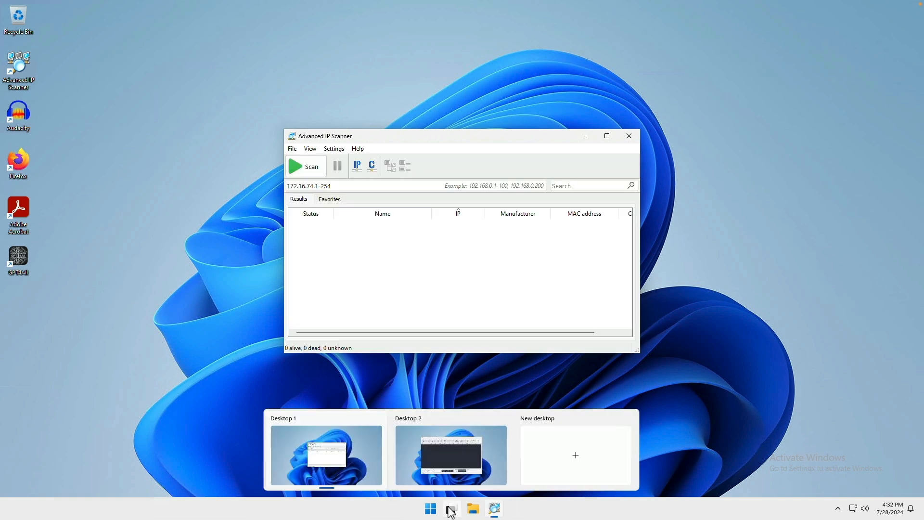
left_click(450, 455)
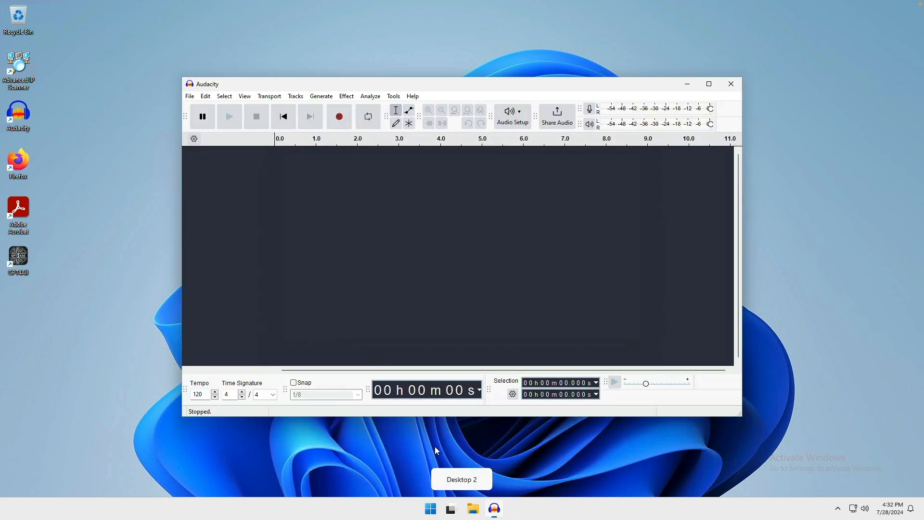
left_click(450, 509)
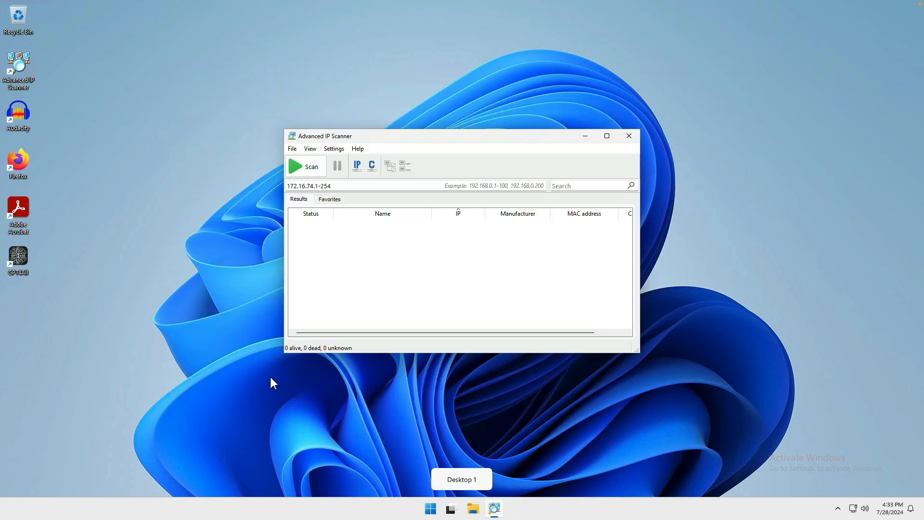
mouse_move(578, 331)
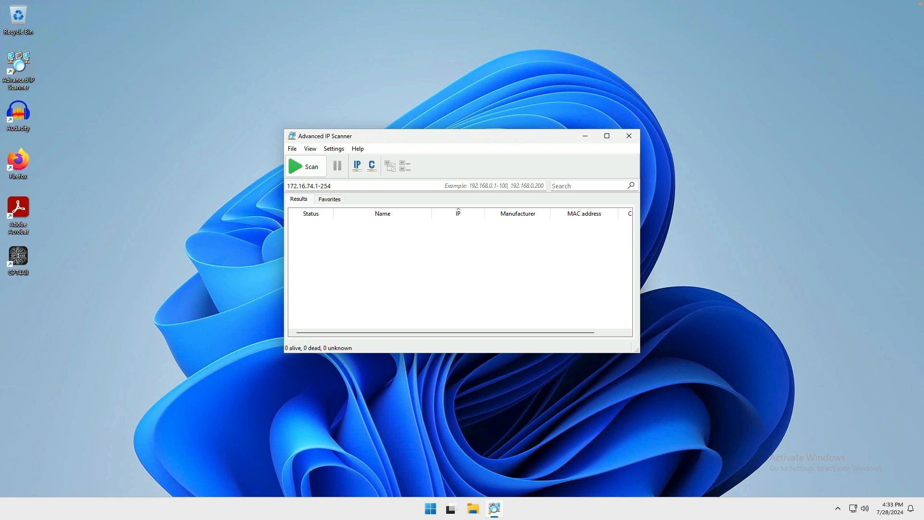
mouse_move(676, 315)
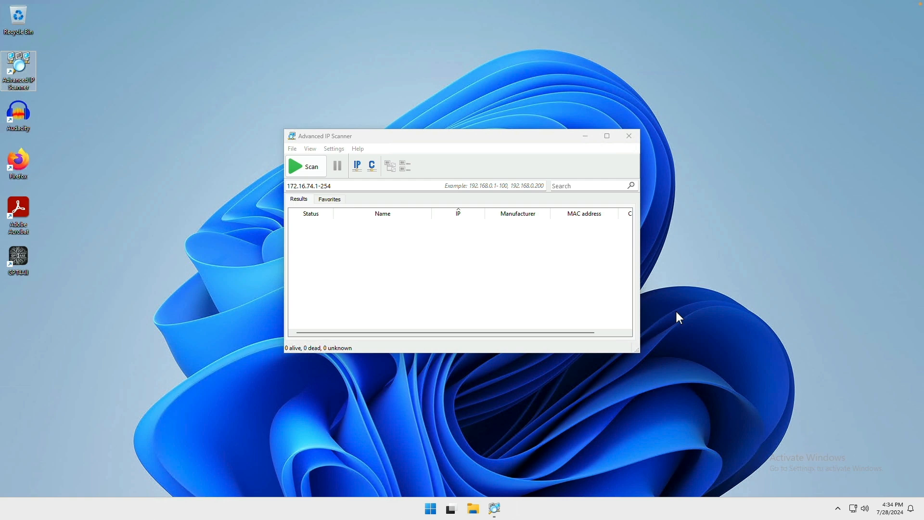
mouse_move(482, 467)
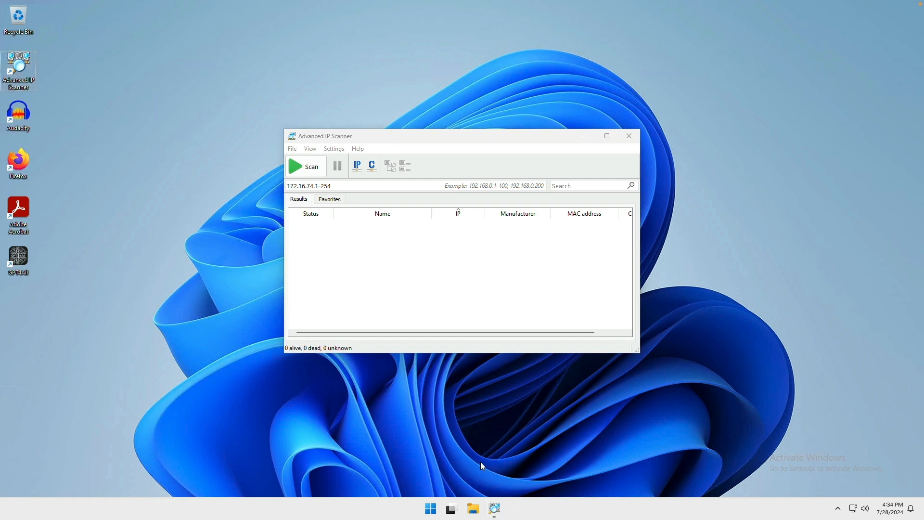
Add another virtual desktop, launch Acrobat Reader on it, and close the Welcome dialog.
left_click(450, 508)
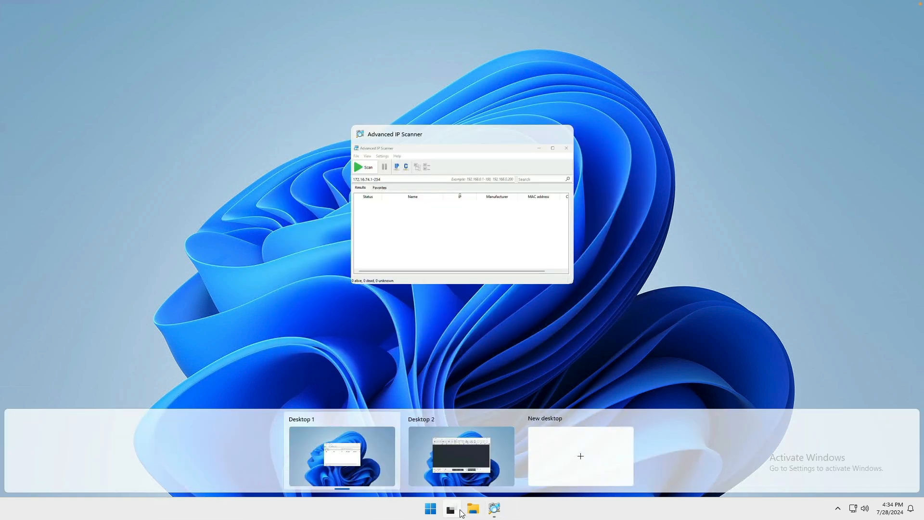
left_click(579, 456)
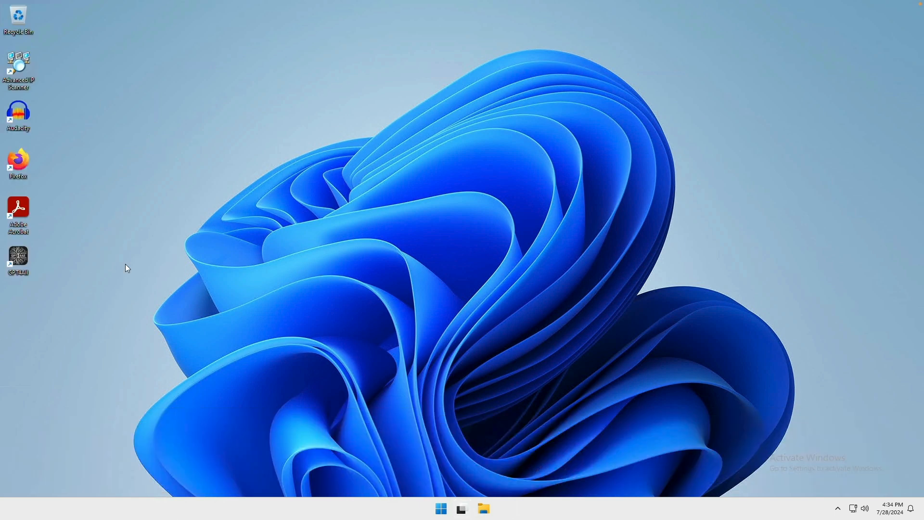
mouse_move(18, 209)
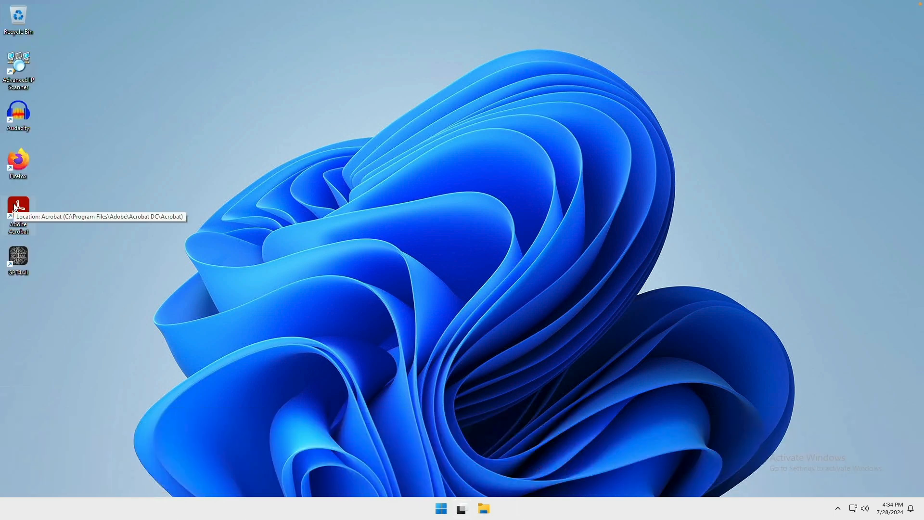
mouse_move(332, 161)
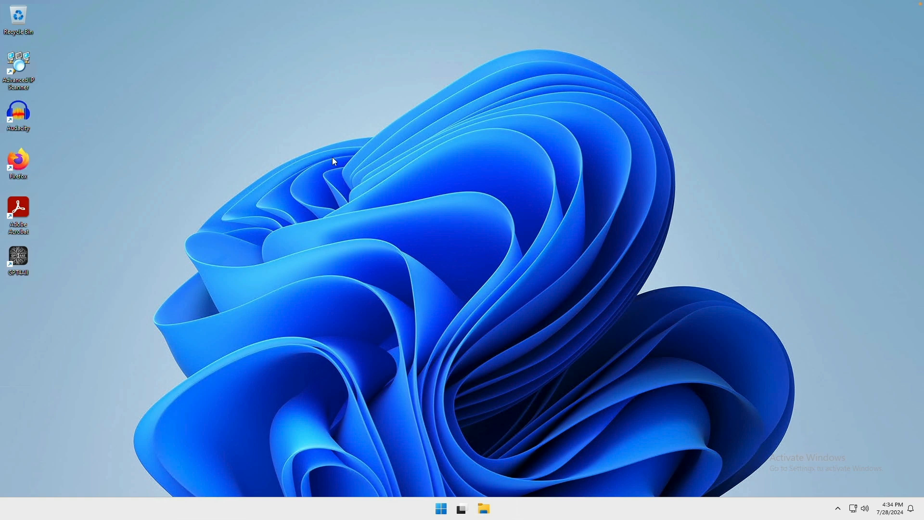
double_click(19, 207)
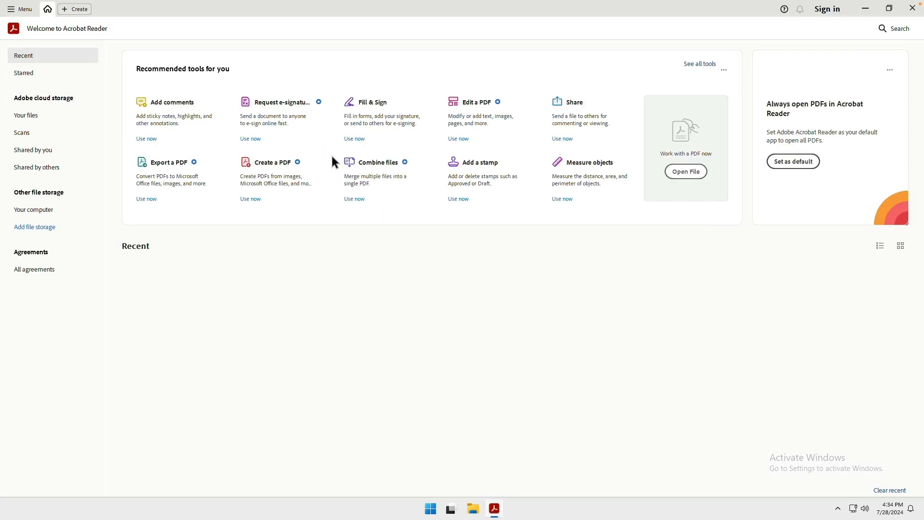
left_click(880, 246)
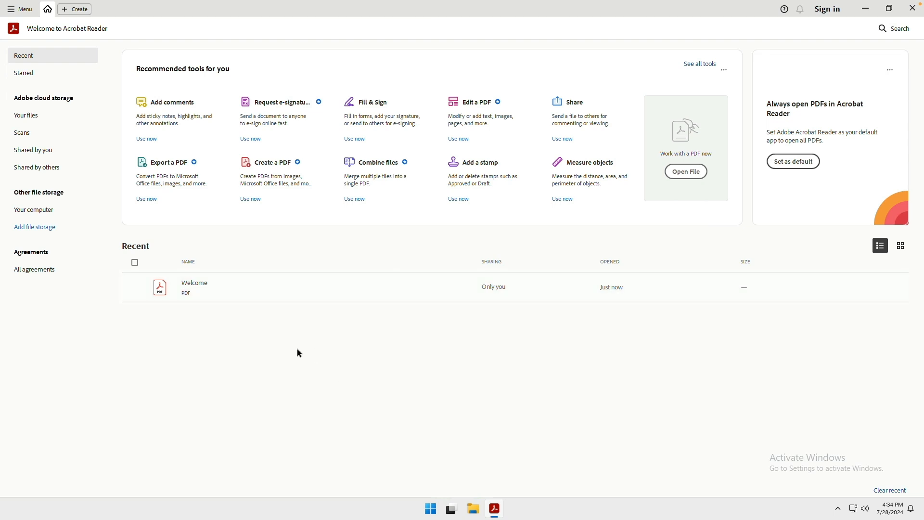
mouse_move(214, 314)
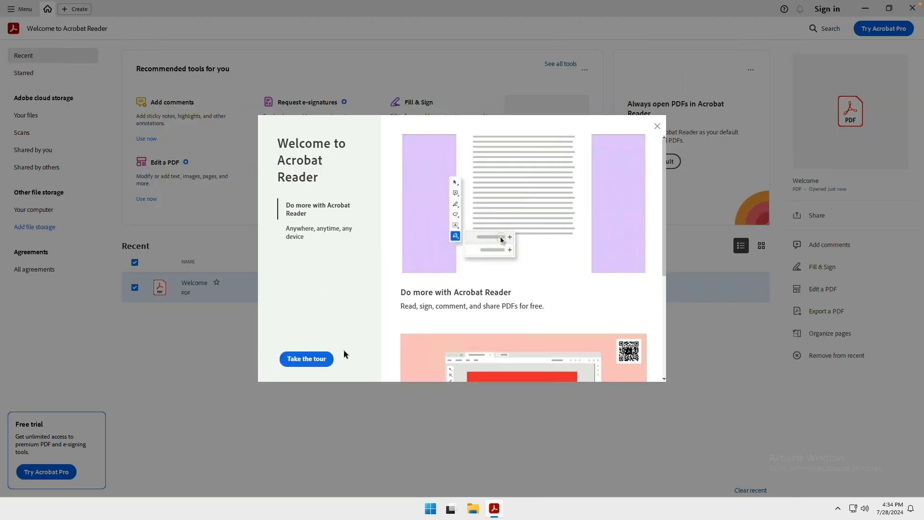
left_click(657, 126)
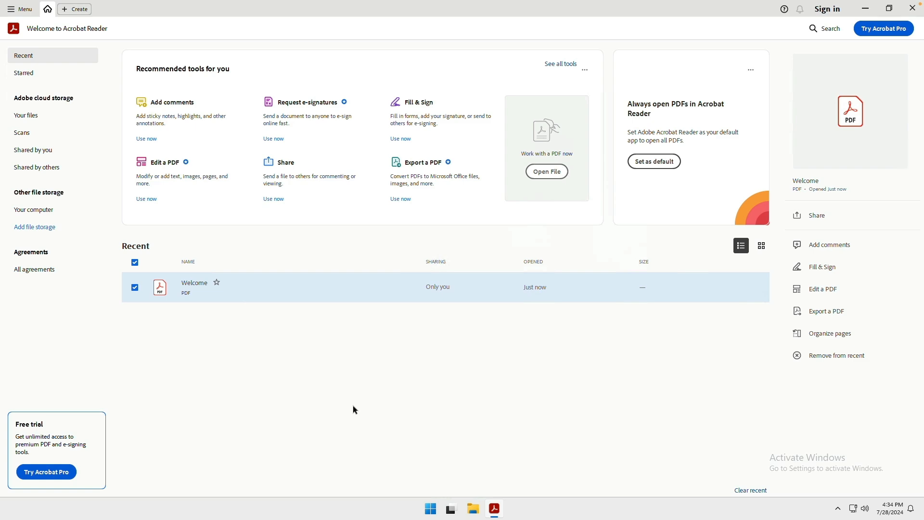